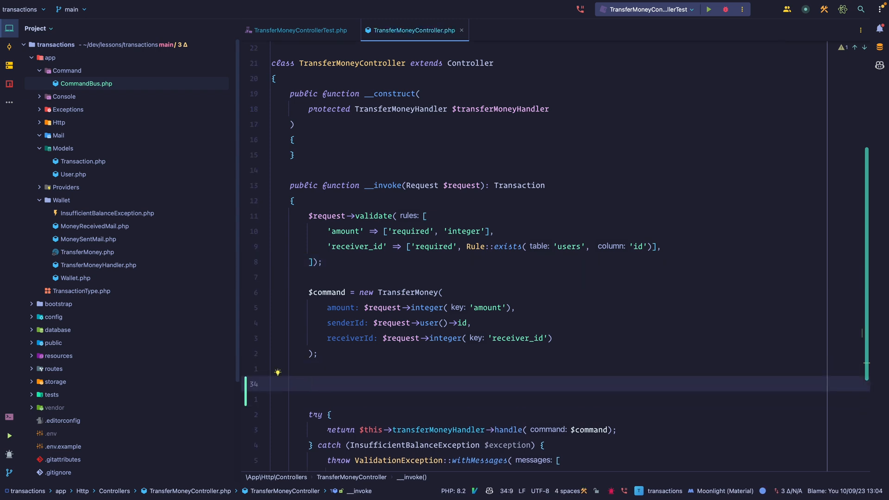
# Step: Remove the stray $handler line and view the it_fails_with_low_balance test in TransferMoneyControllerTest
pyautogui.write('$handler = new TransferMoneyHandler(')
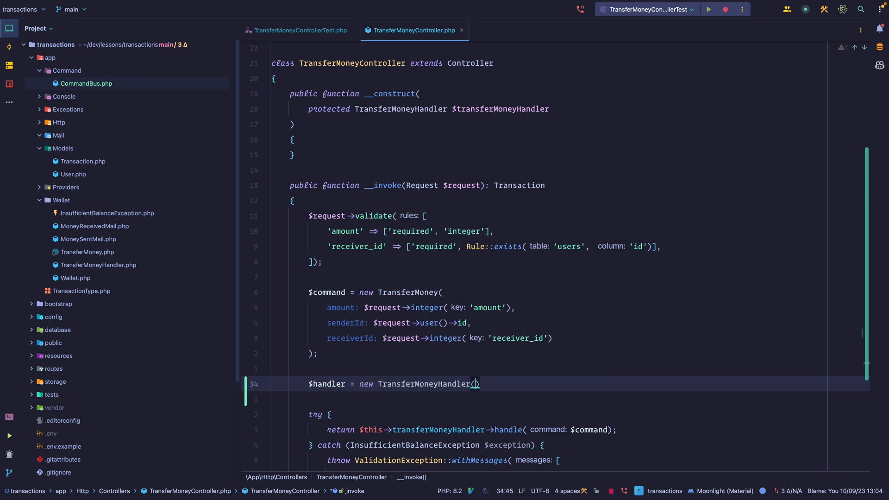
pyautogui.moveTo(475, 383)
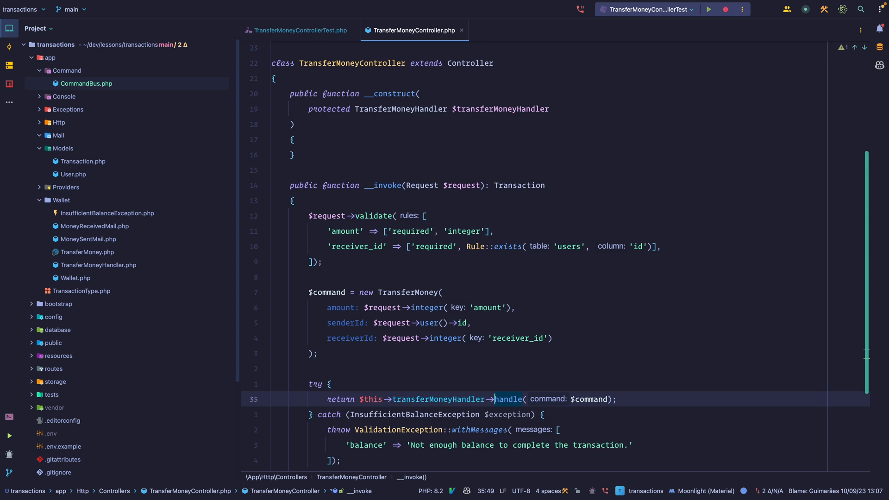
pyautogui.click(494, 399)
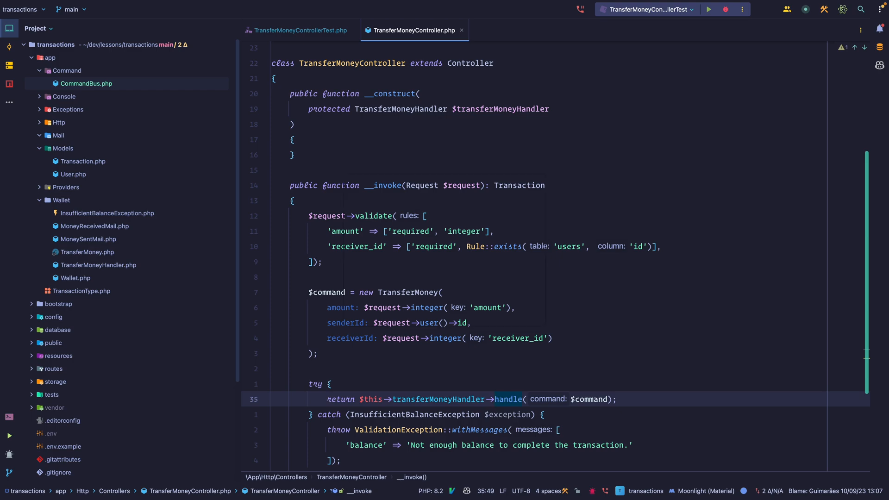
pyautogui.click(294, 30)
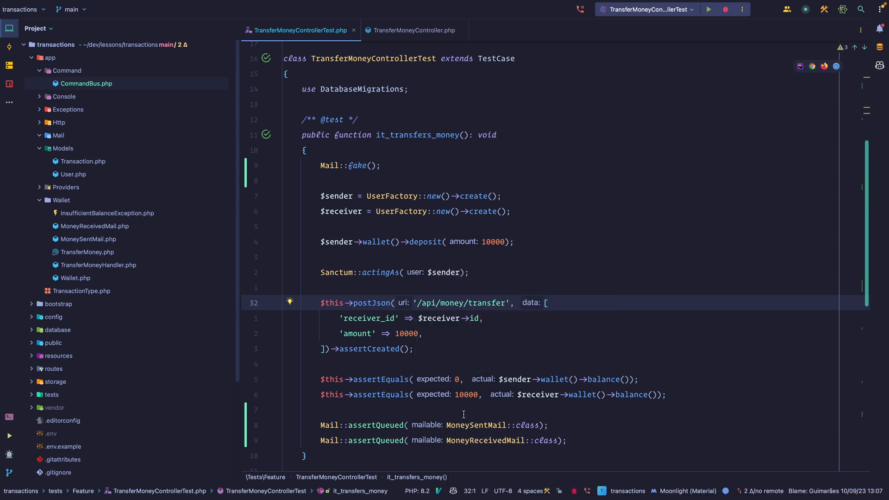
pyautogui.moveTo(569, 398)
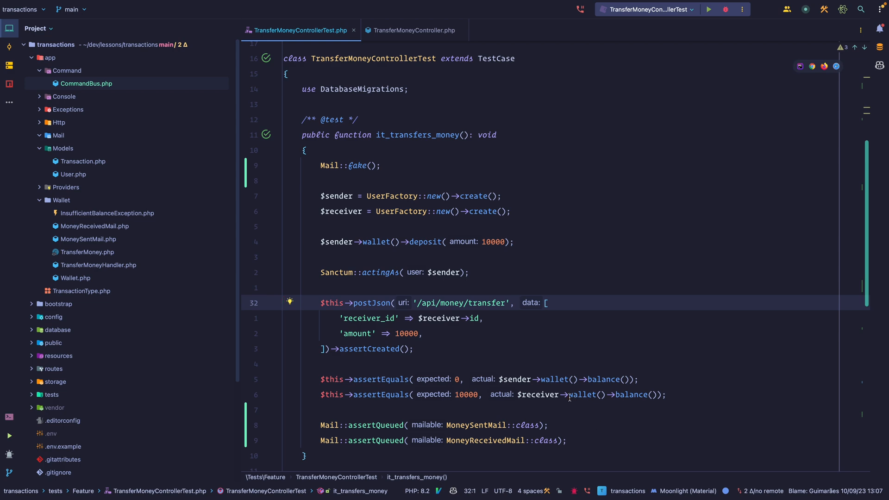
pyautogui.scroll(-3)
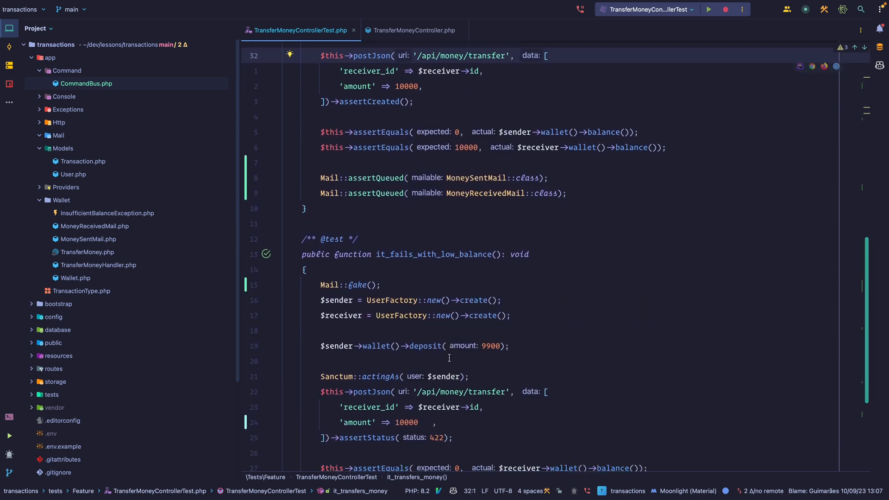
pyautogui.scroll(-3)
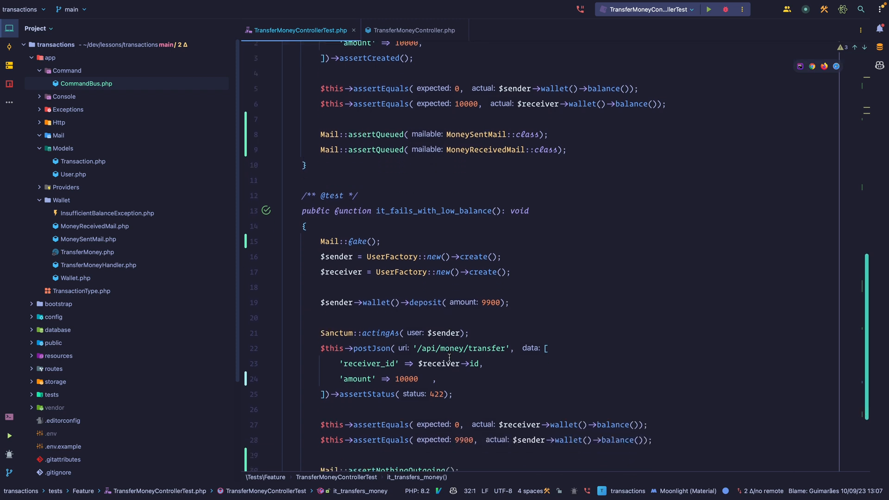
pyautogui.scroll(-3)
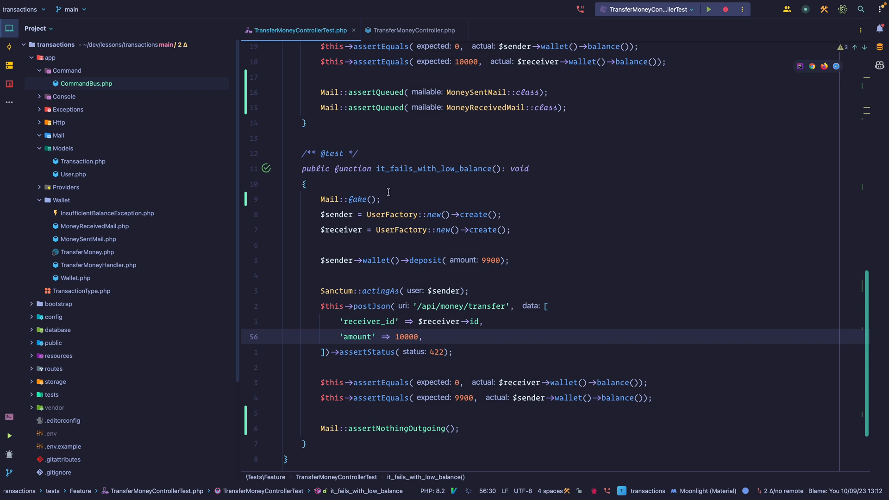
# Step: Inspect the User model and Wallet class, then bring the controller test back in front
pyautogui.click(73, 174)
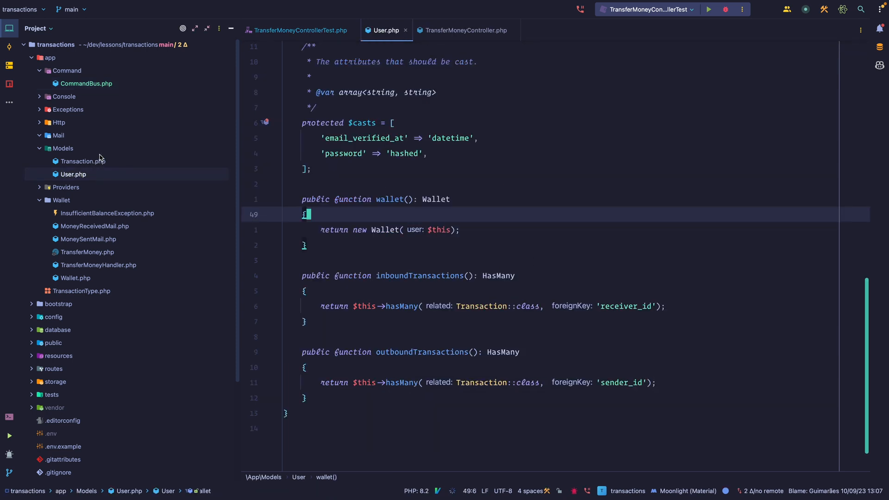
pyautogui.click(84, 161)
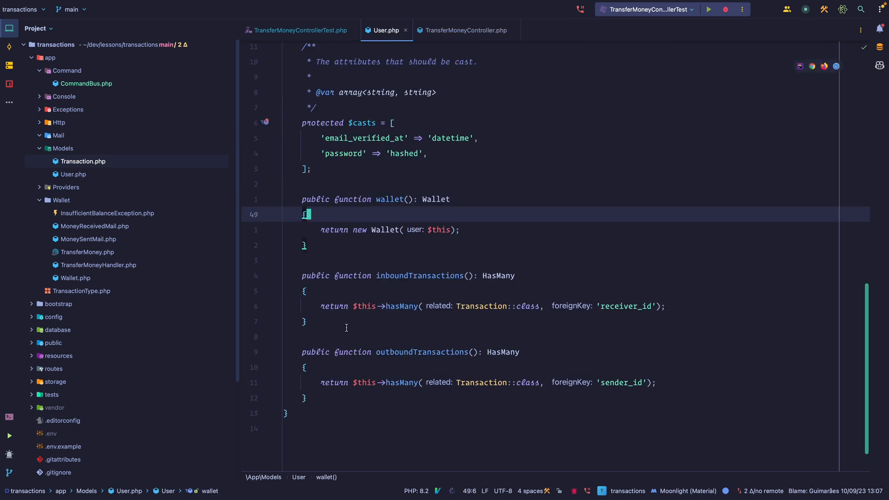
pyautogui.click(74, 278)
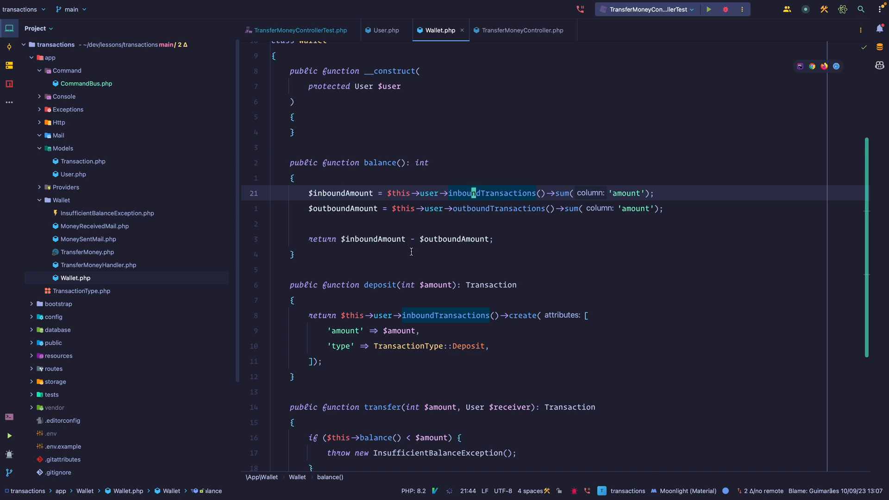
pyautogui.moveTo(393, 350)
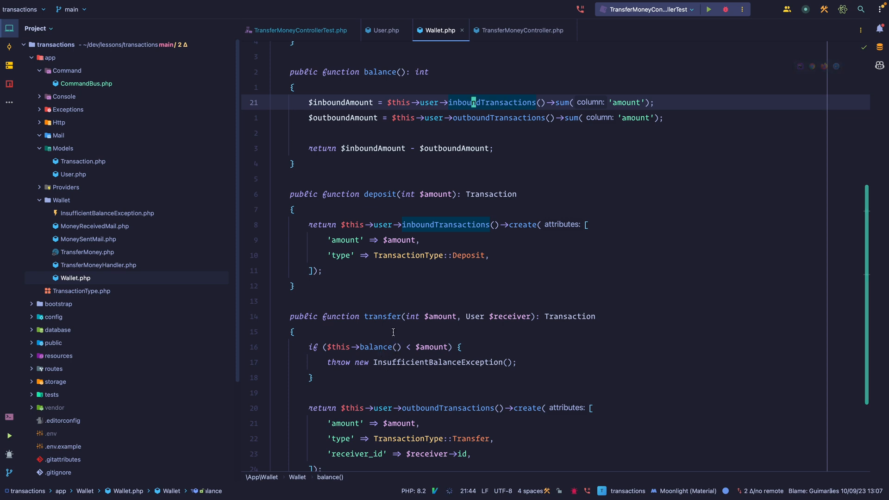
pyautogui.click(297, 29)
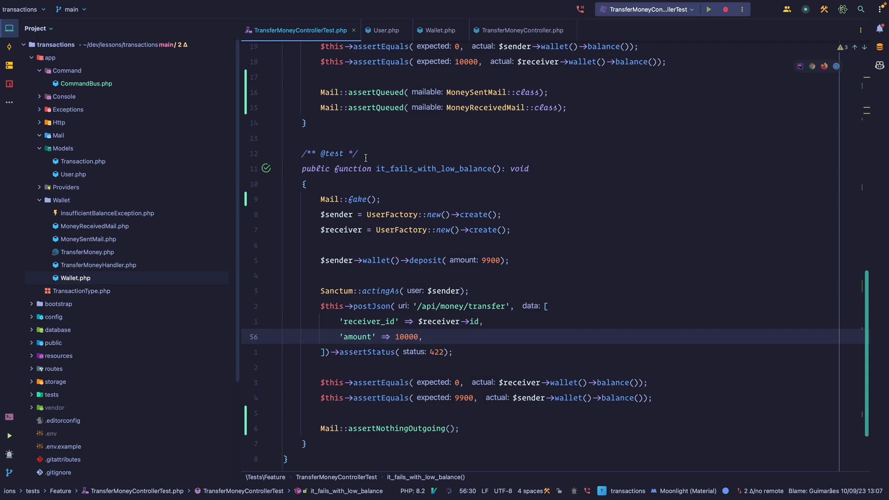
# Step: Run TransferMoneyControllerTest: 2 tests, 10 assertions OK, then view TransferMoneyHandler
pyautogui.click(708, 9)
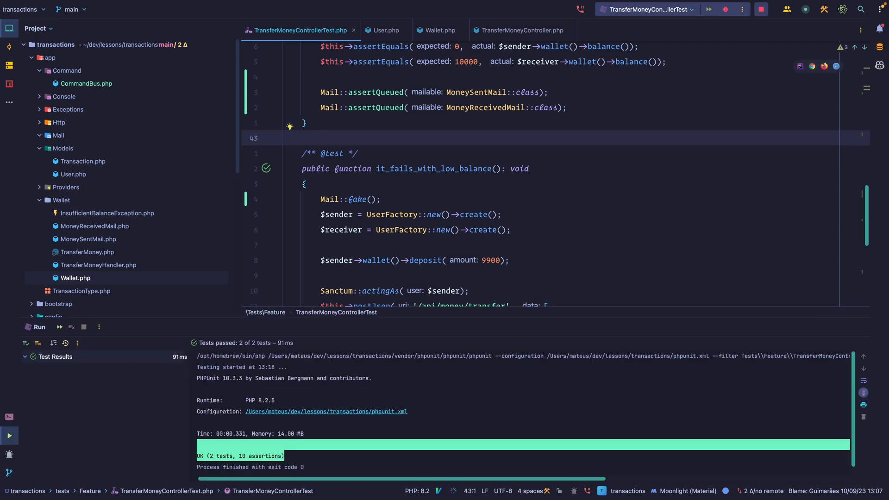
pyautogui.click(522, 29)
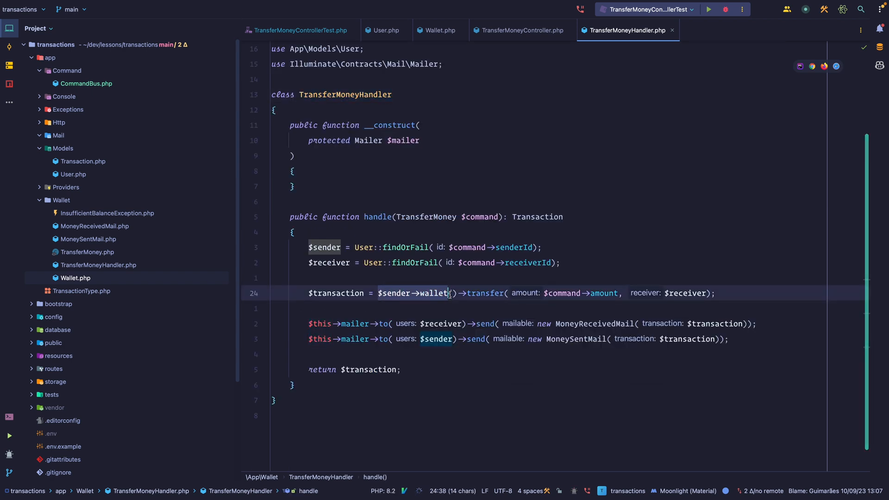
# Step: Call $sender->wallet() in the handle method and open the new CommandBus class
pyautogui.write('()')
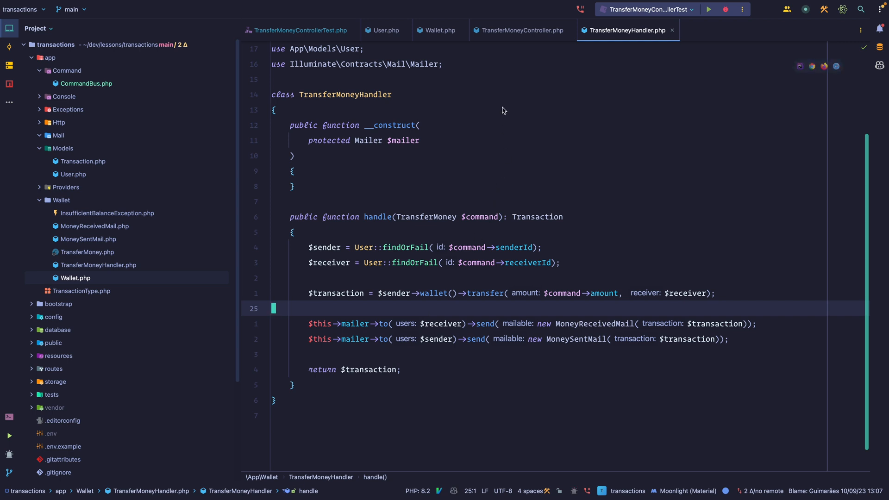
pyautogui.moveTo(514, 52)
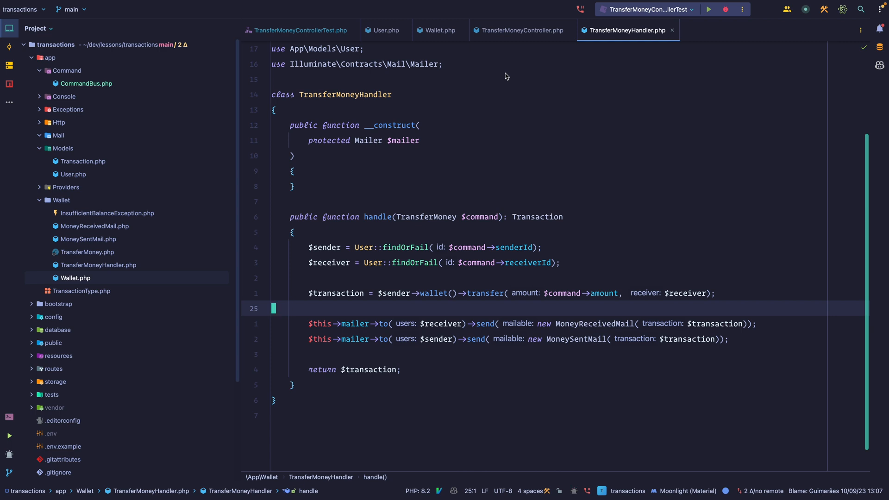
pyautogui.click(86, 83)
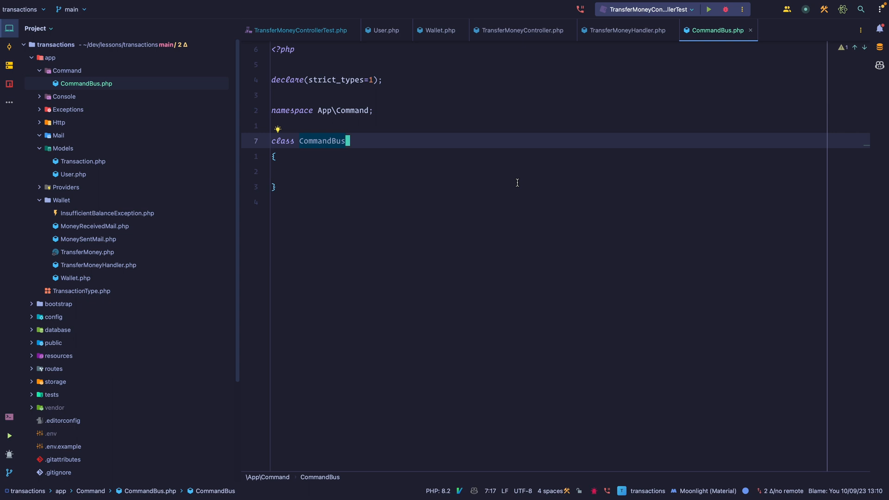
# Step: Add protected static array $map and a static map(array $map) method assigning self::$map
pyautogui.write('pr')
pyautogui.write('public static function map(')
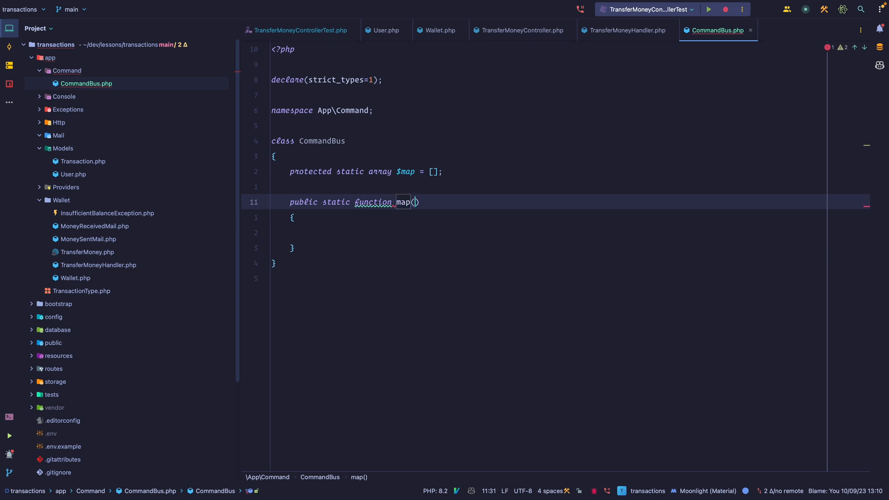
pyautogui.write('array $map')
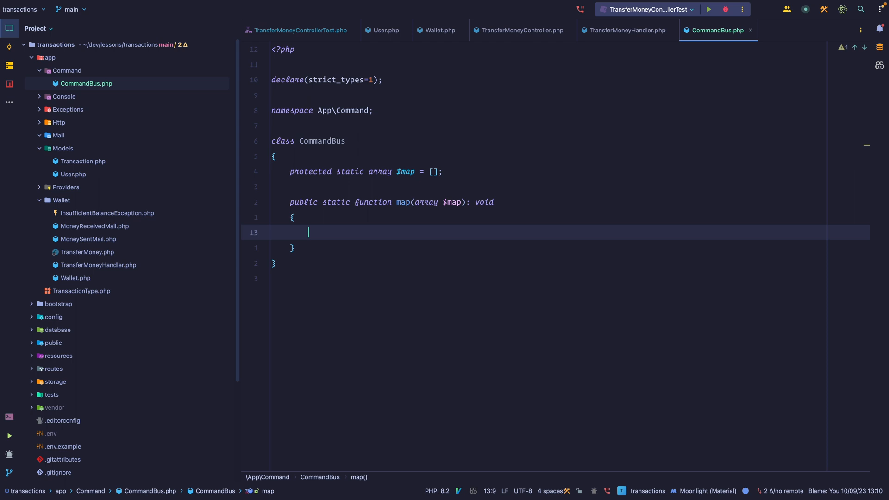
pyautogui.write('$this->map =')
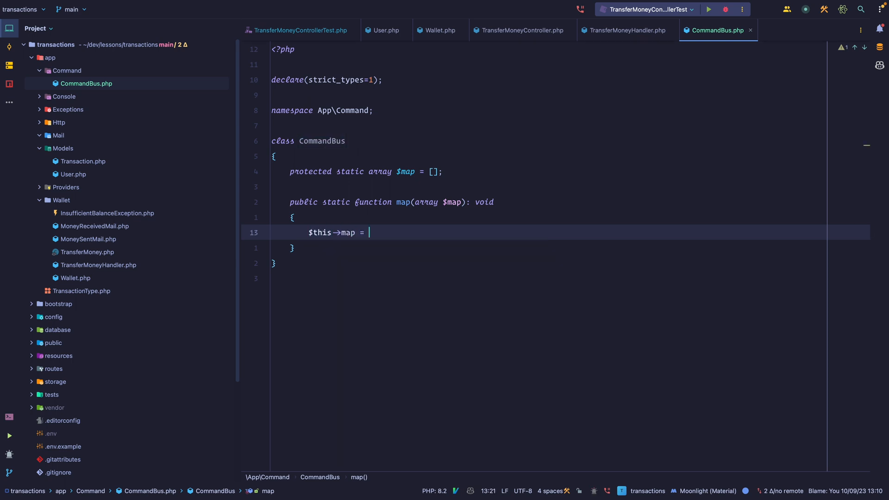
pyautogui.write('$map;')
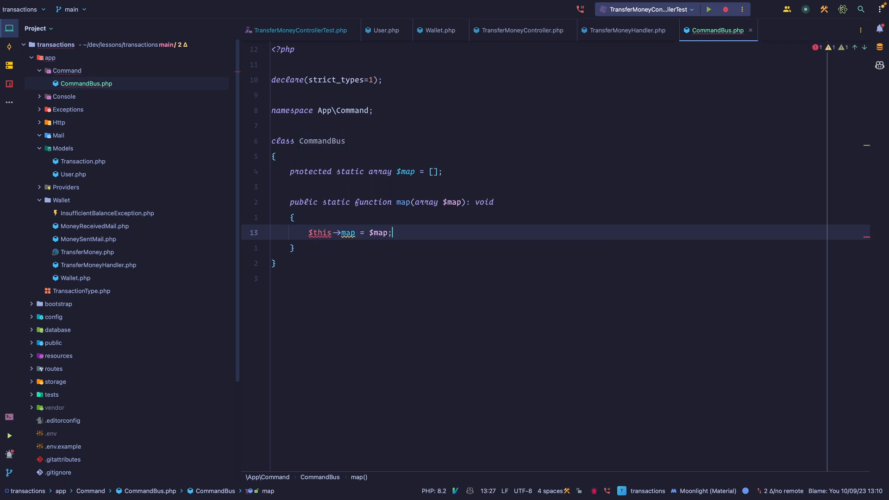
pyautogui.write('self::$map')
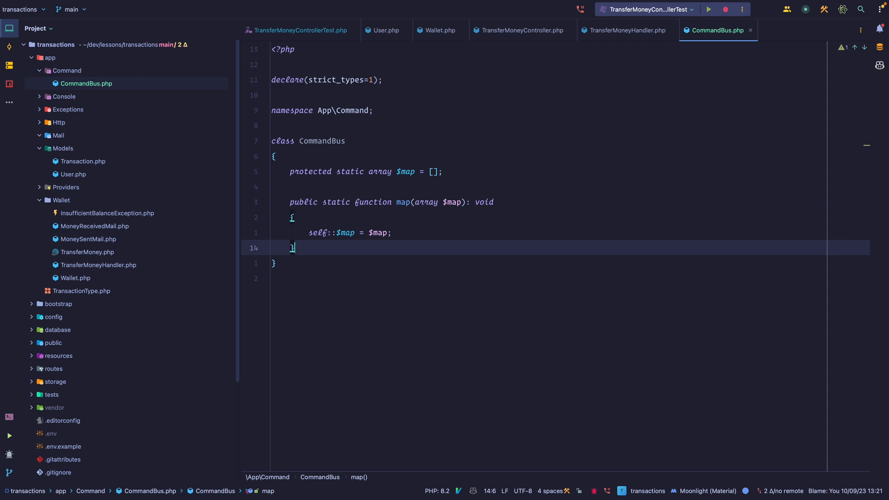
# Step: Declare handle(Command $command): mixed on CommandBus
pyautogui.write('pubf')
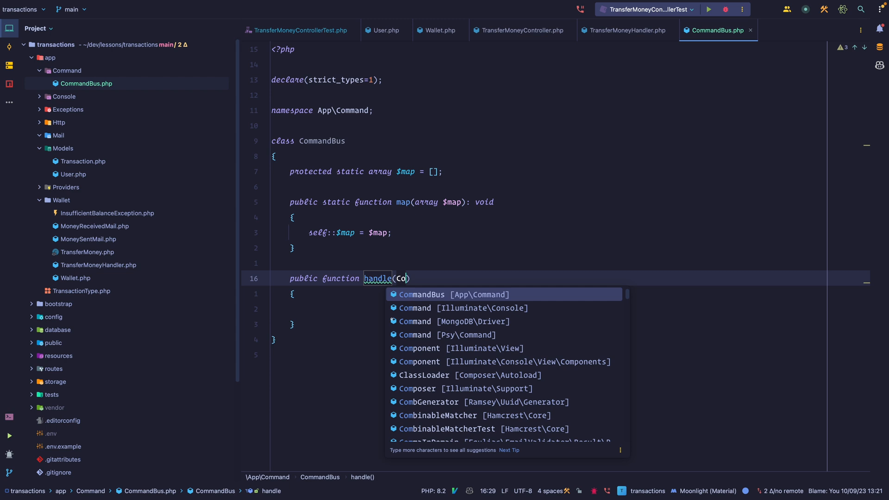
pyautogui.write('mmand')
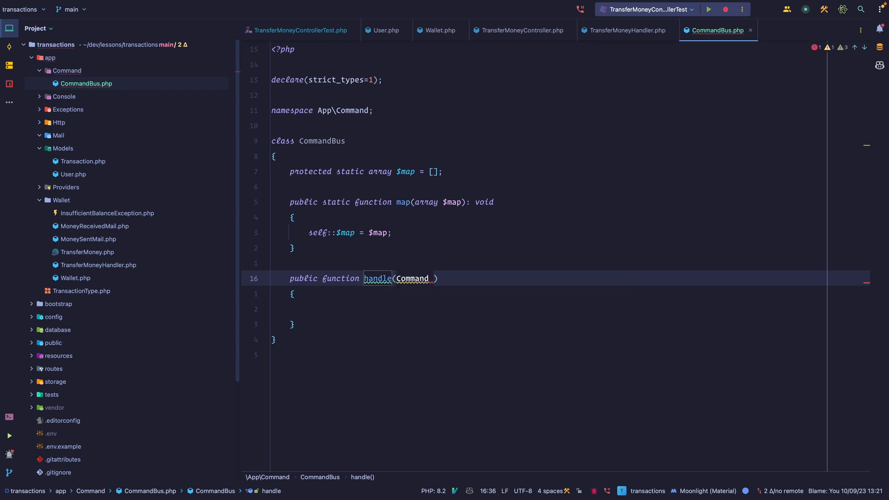
pyautogui.write('$command')
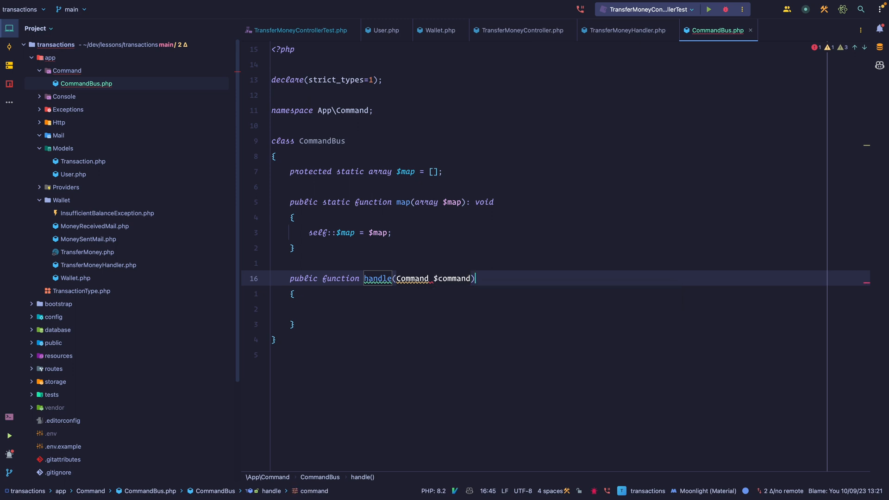
pyautogui.write(': mixed')
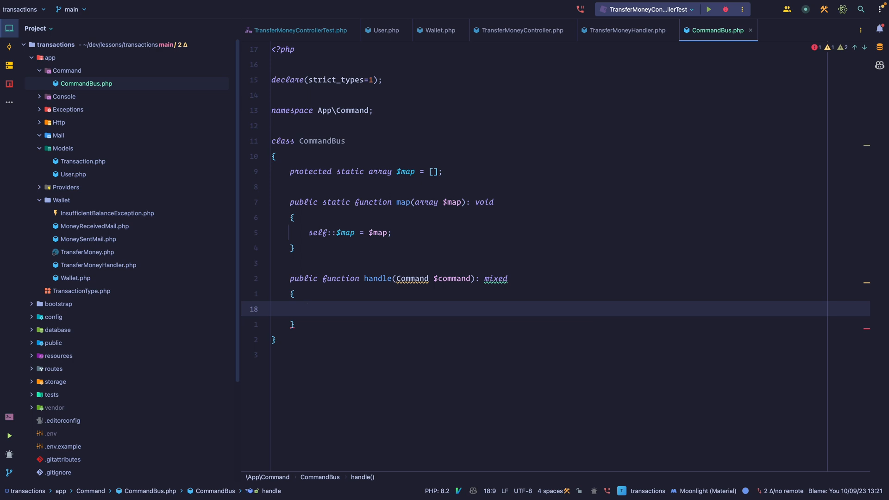
# Step: Resolve $handler via app(self::$map[$command::class]) and begin return $handler->
pyautogui.write('$handler = self::$map[$command::class];')
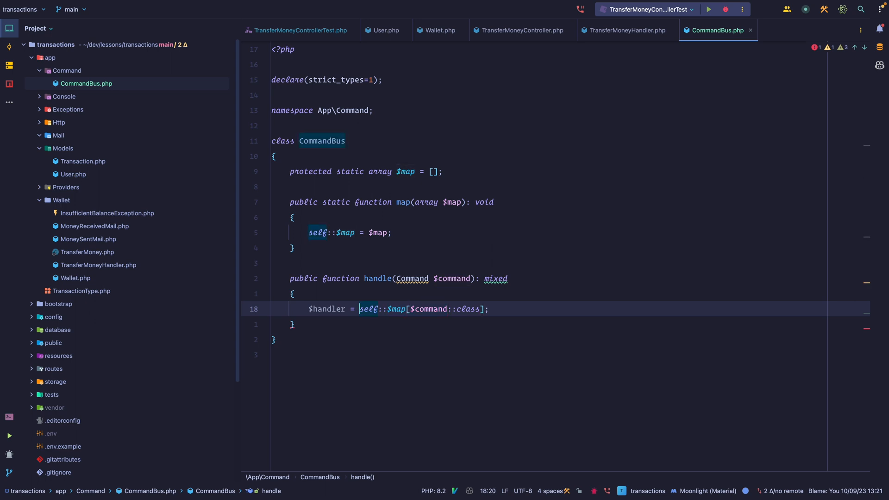
pyautogui.write('app(')
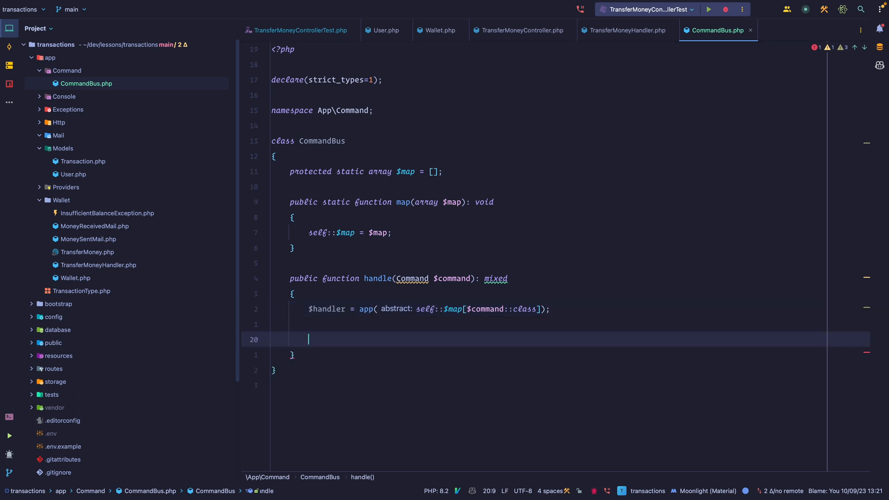
pyautogui.write('r')
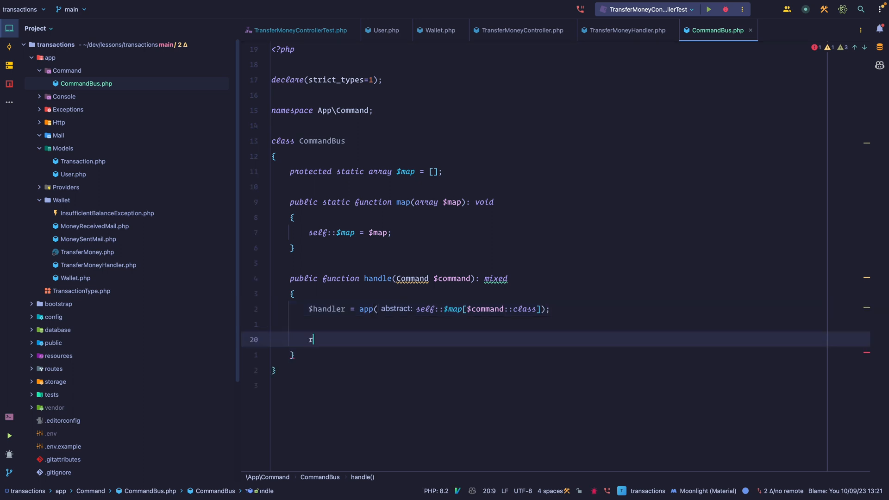
pyautogui.write('eturn $handler->')
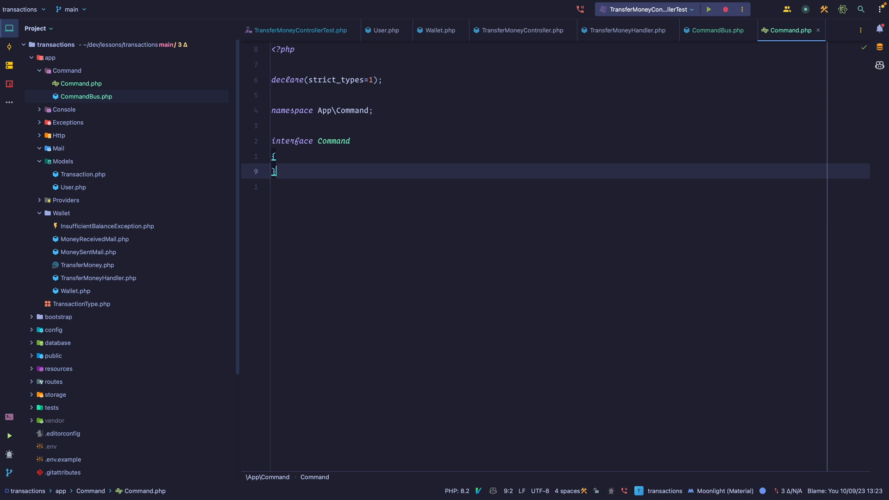
# Step: Complete return $handler->handle($command); in CommandBus after creating the Command interface
pyautogui.click(716, 29)
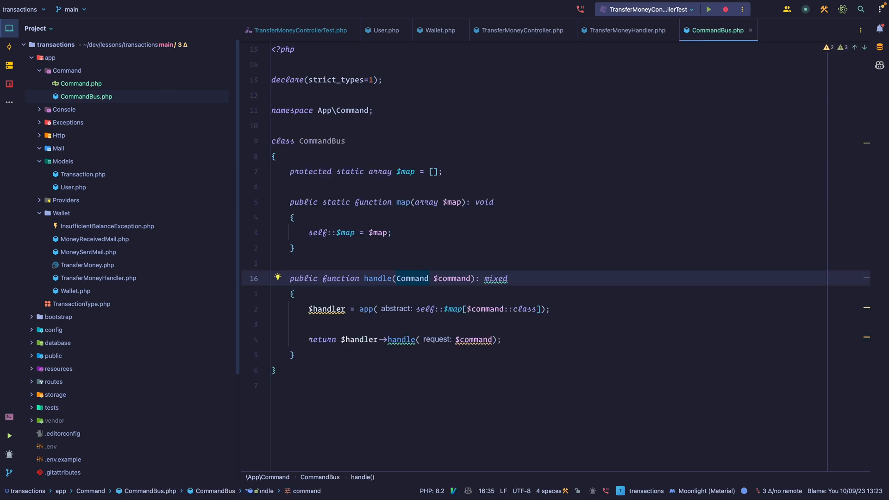
# Step: Create a Handler interface in app/Command declaring handle(Command $command)
pyautogui.rightClick(68, 71)
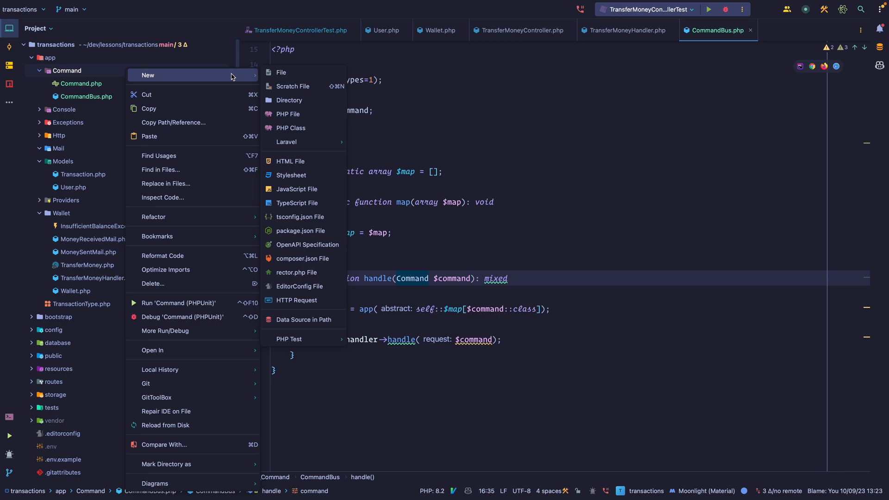
pyautogui.click(290, 128)
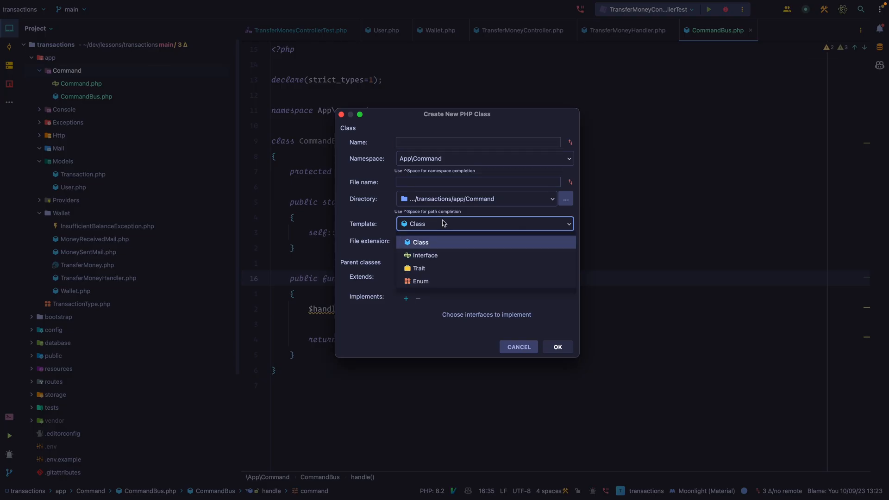
pyautogui.click(425, 255)
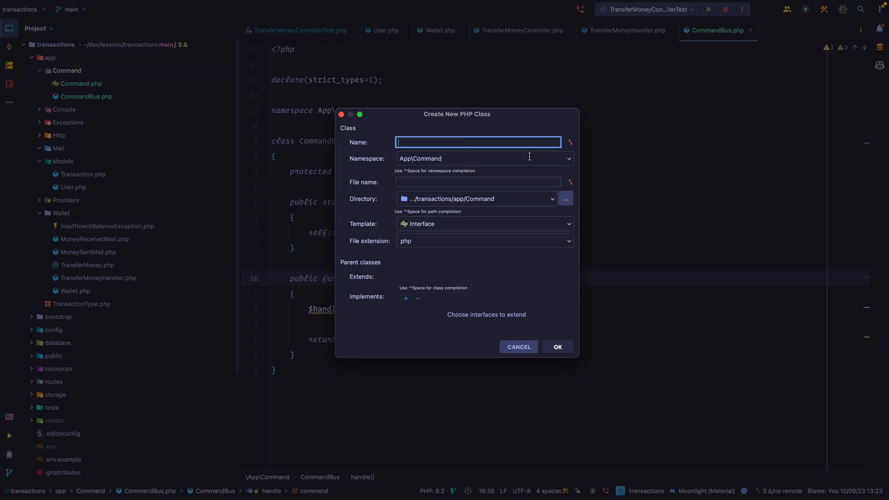
pyautogui.write('Handl')
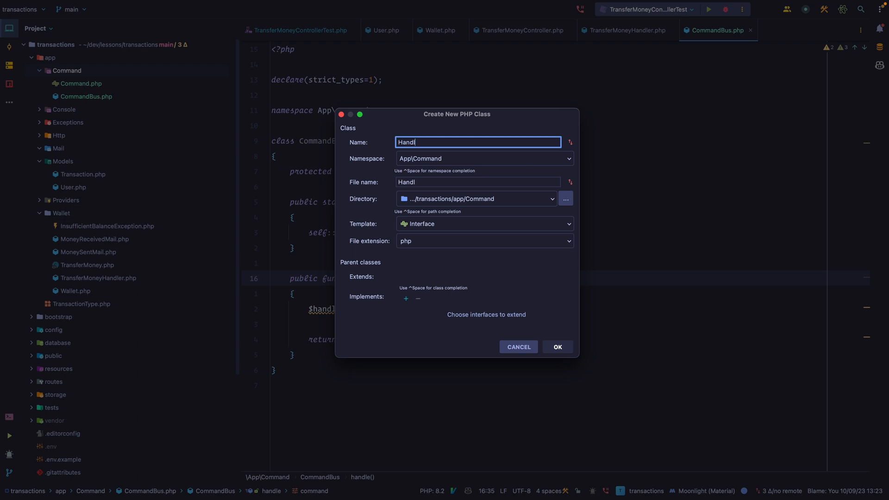
pyautogui.click(556, 346)
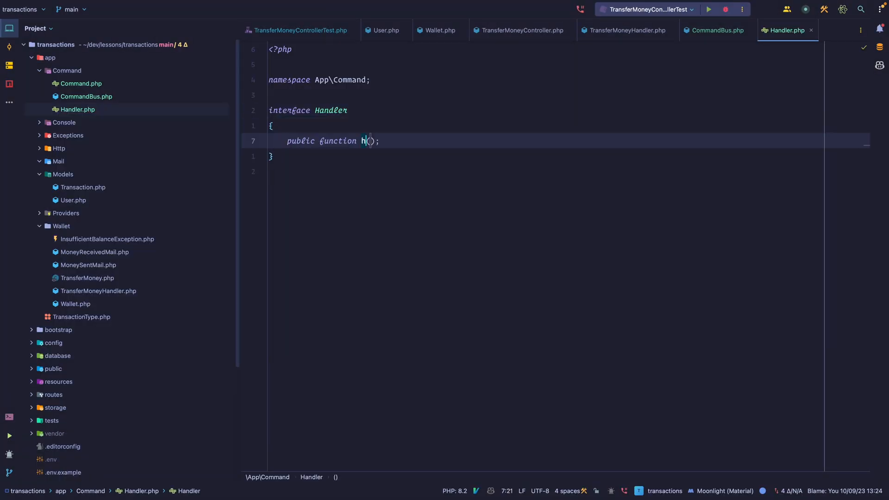
pyautogui.write('andle(Comma')
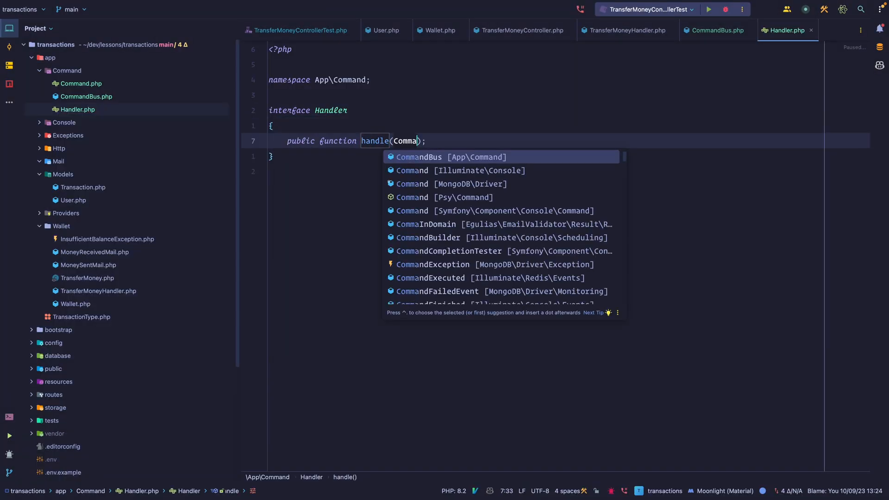
pyautogui.click(716, 30)
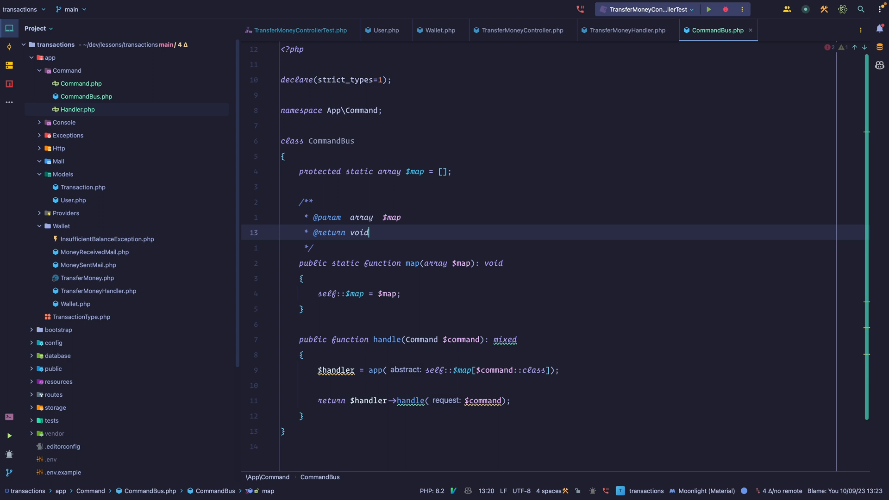
# Step: Type $map and map() as array<Command, Handler>, $handler as Handler, then rerun the controller test
pyautogui.click(362, 217)
pyautogui.write('<')
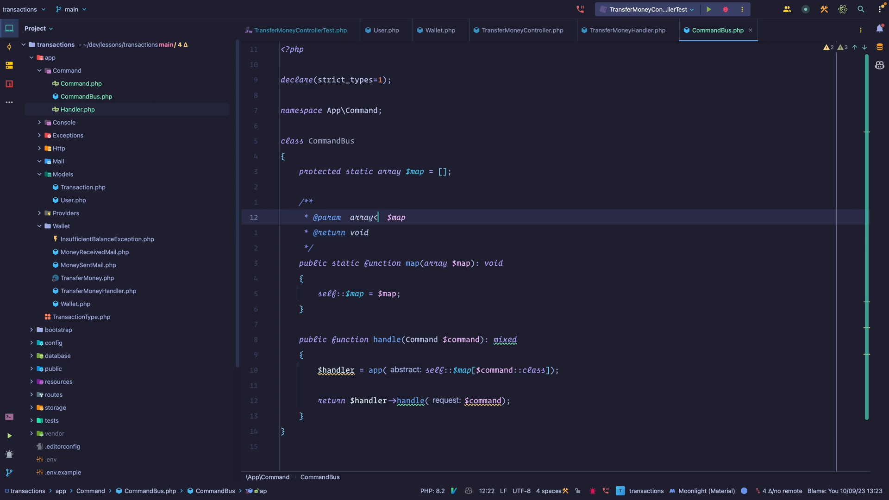
pyautogui.write('App\\Command\\Command, \\App\\Command\\Handler>')
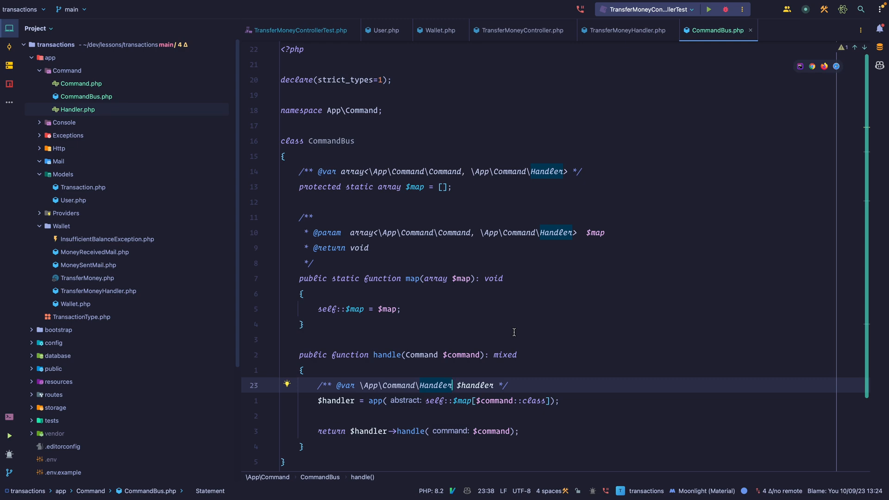
pyautogui.click(297, 29)
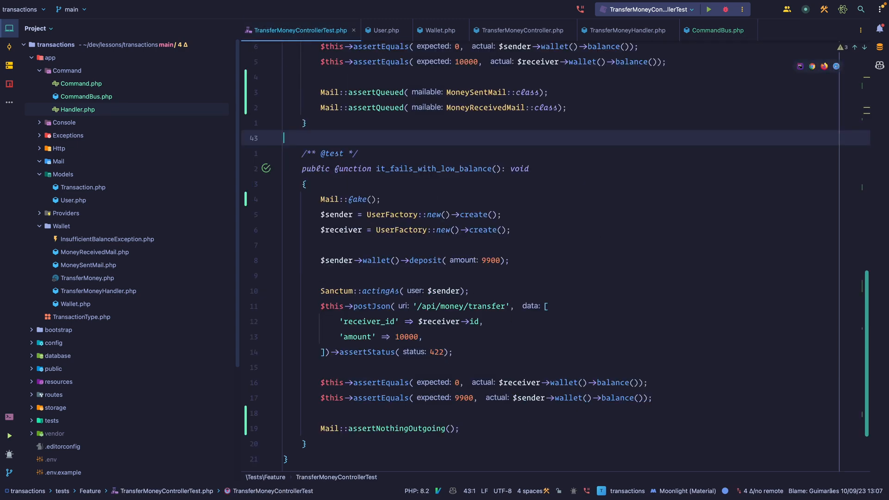
pyautogui.click(708, 9)
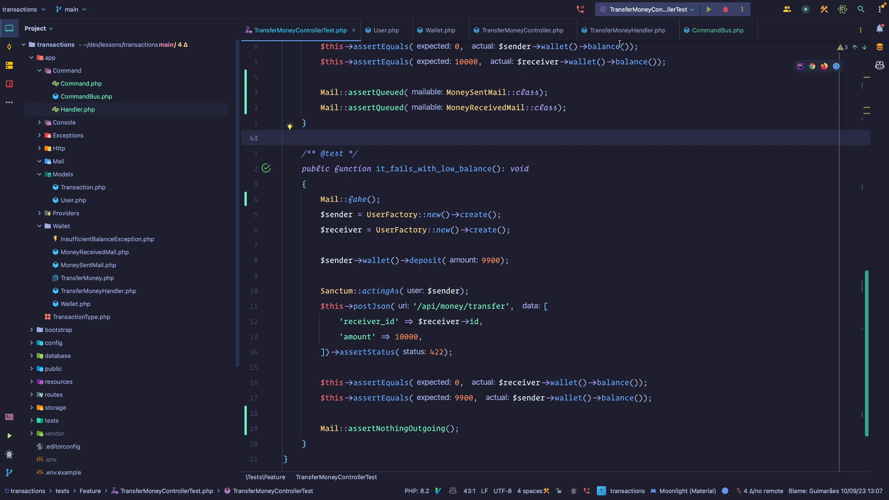
# Step: Inject protected CommandBus $commandBus into TransferMoneyController and call $this->commandBus->handle($command)
pyautogui.click(517, 29)
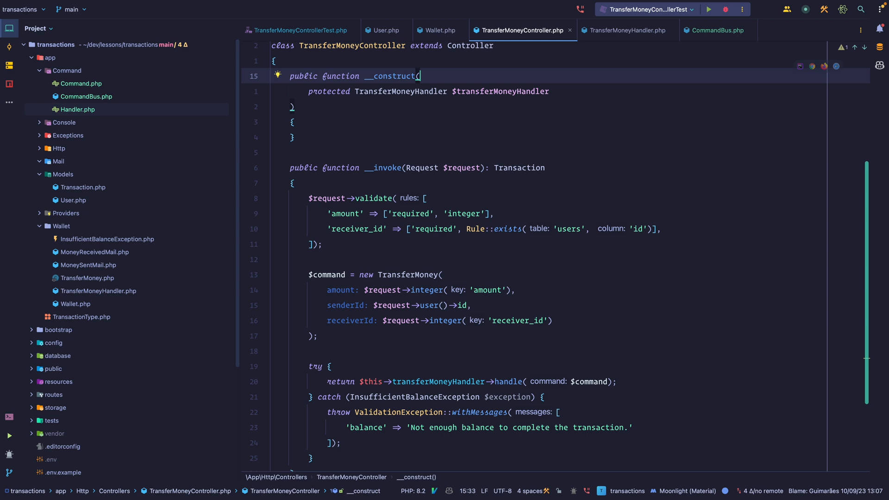
pyautogui.write('protecte')
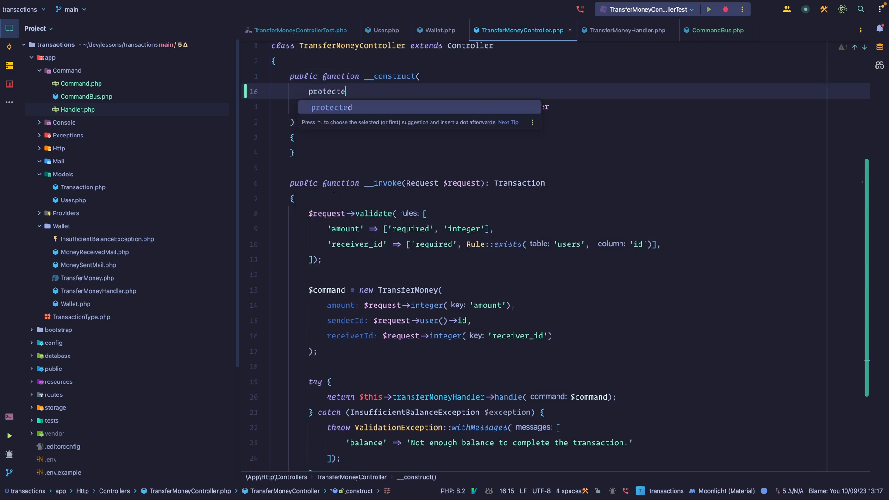
pyautogui.write('CommandBus $commandBus')
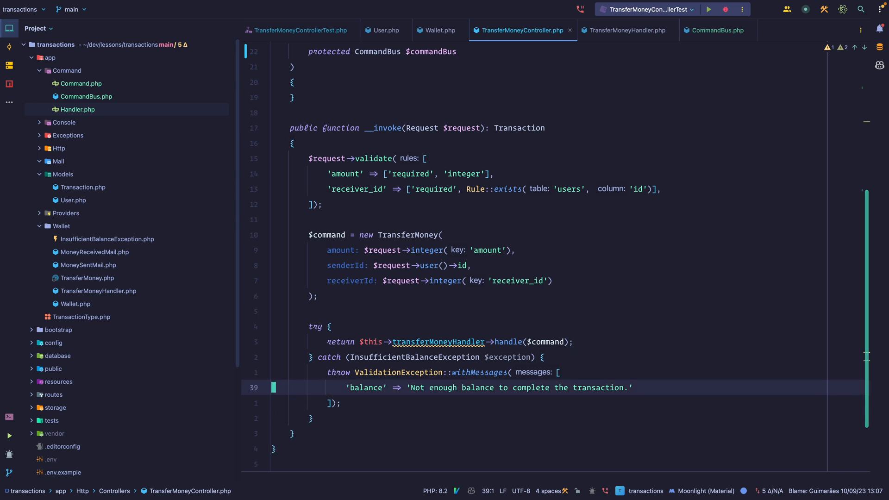
pyautogui.click(495, 341)
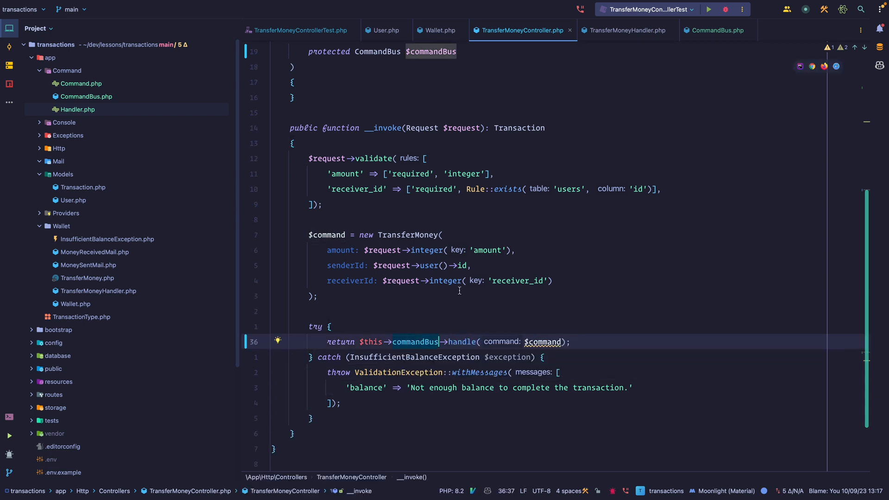
# Step: Review TransferMoney and the controller, then make TransferMoneyHandler implement the Handler interface
pyautogui.click(617, 29)
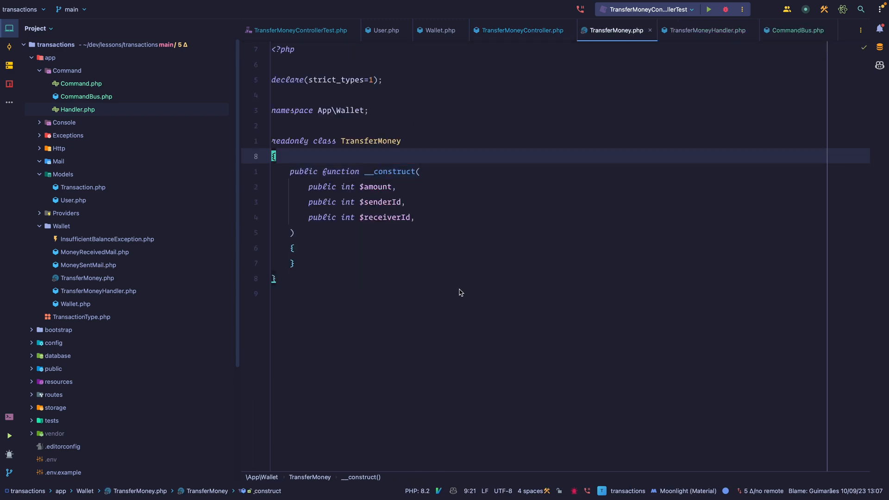
pyautogui.click(521, 29)
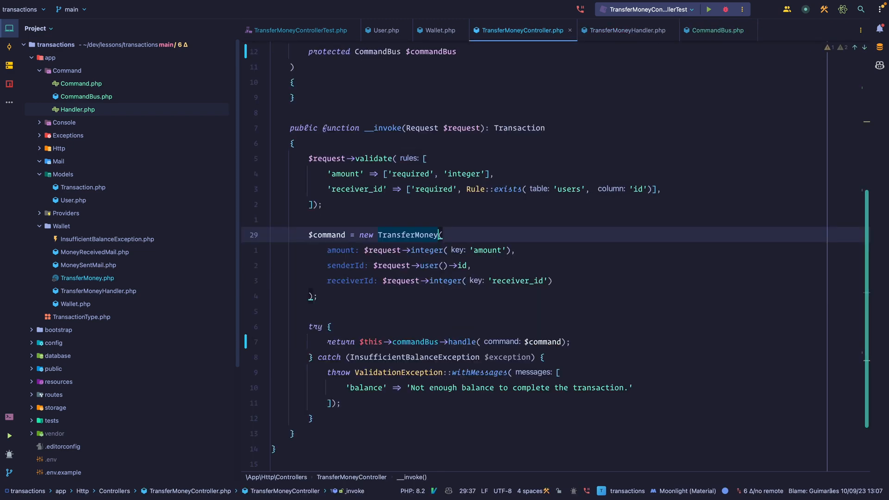
pyautogui.click(626, 30)
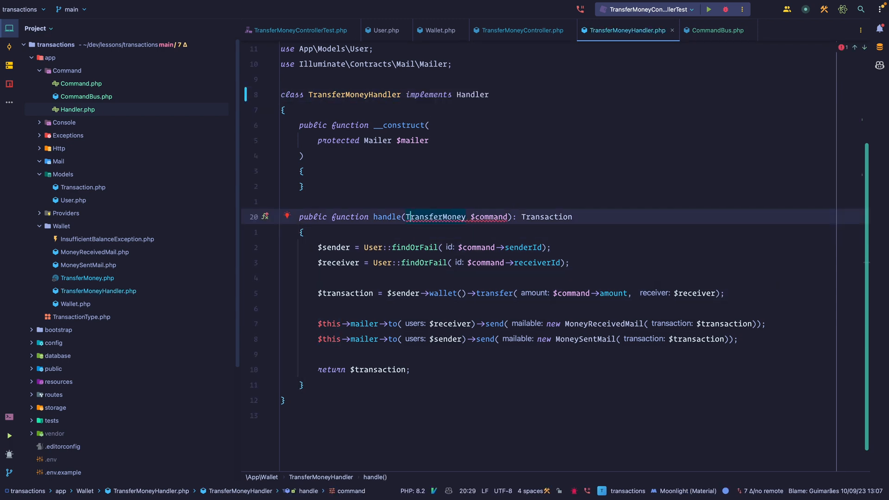
pyautogui.press('Backspace')
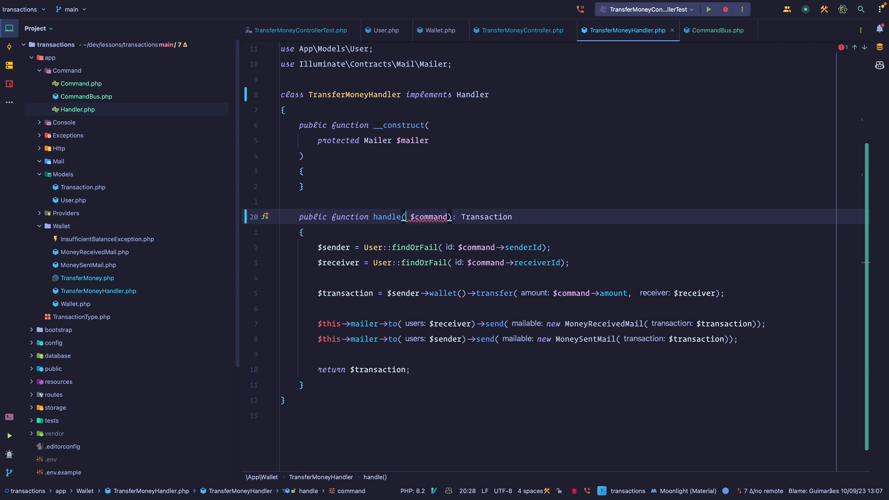
pyautogui.write('Command')
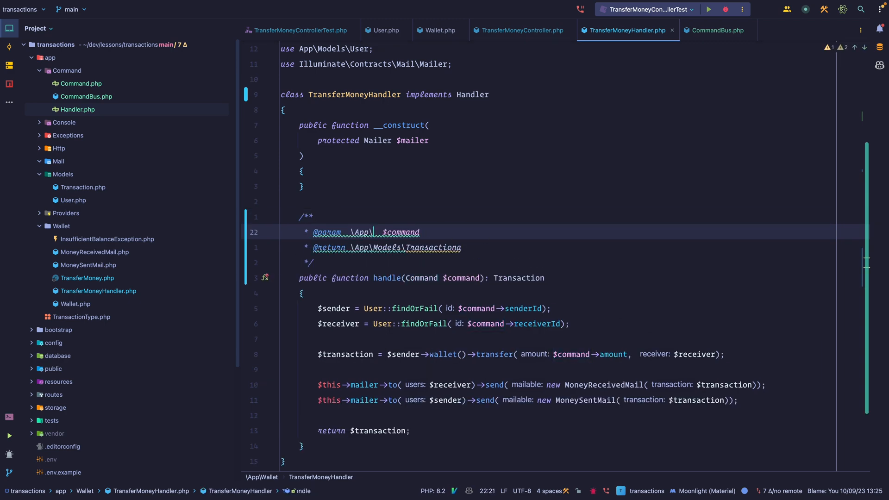
pyautogui.write('TransferMoney')
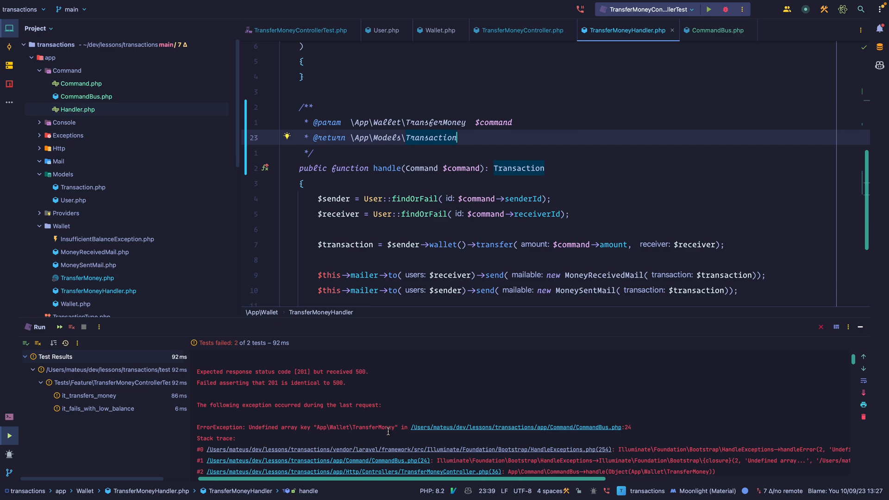
# Step: Inspect CommandBus for the undefined array key error and search for 'appse' to find AppServiceProvider
pyautogui.click(718, 30)
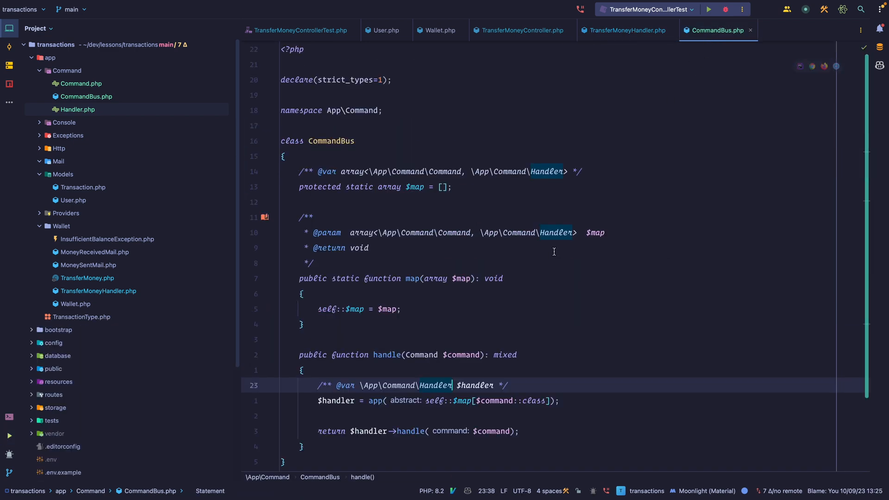
pyautogui.moveTo(446, 306)
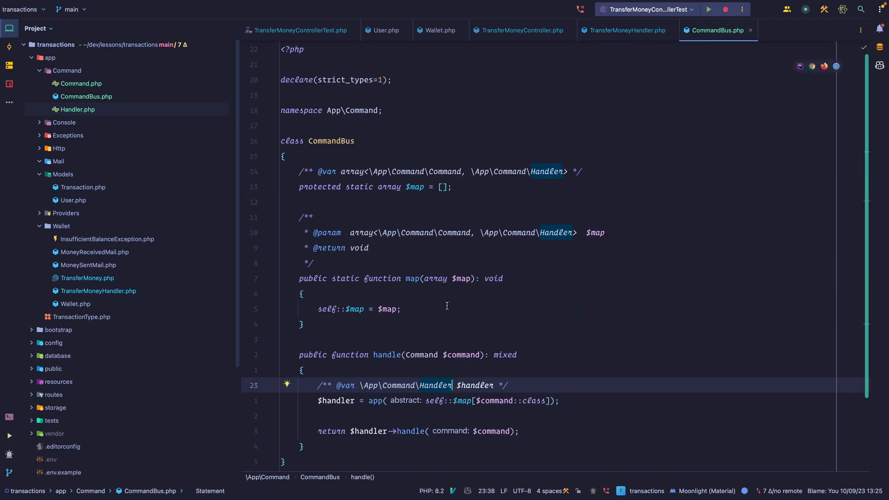
pyautogui.write('appse')
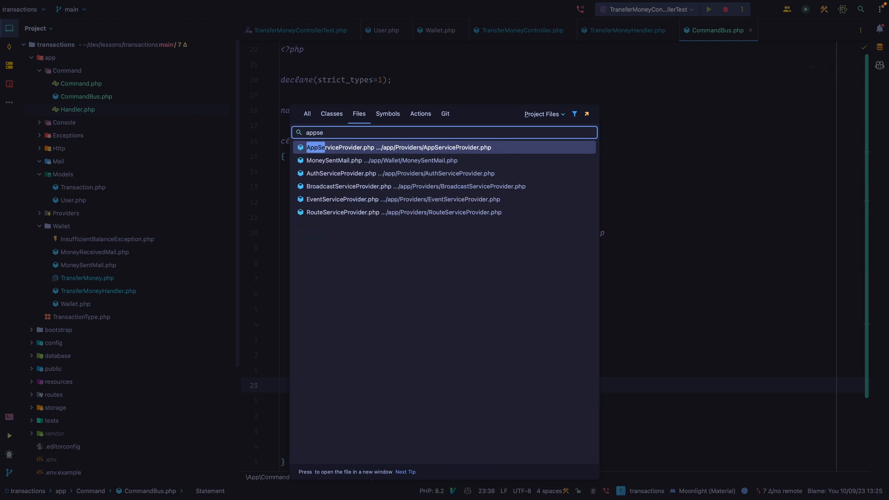
# Step: In AppServiceProvider::register add CommandBus::map([TransferMoney::class => TransferMoneyHandler::class]) with imports
pyautogui.click(399, 147)
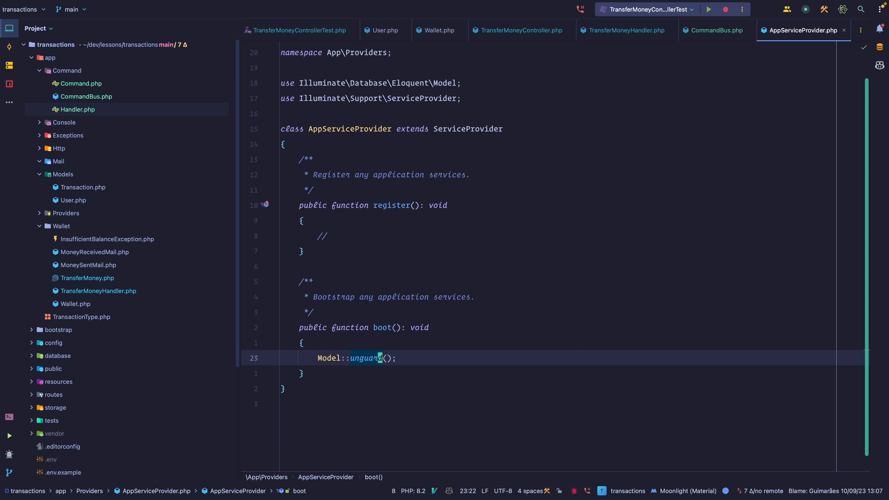
pyautogui.write('c')
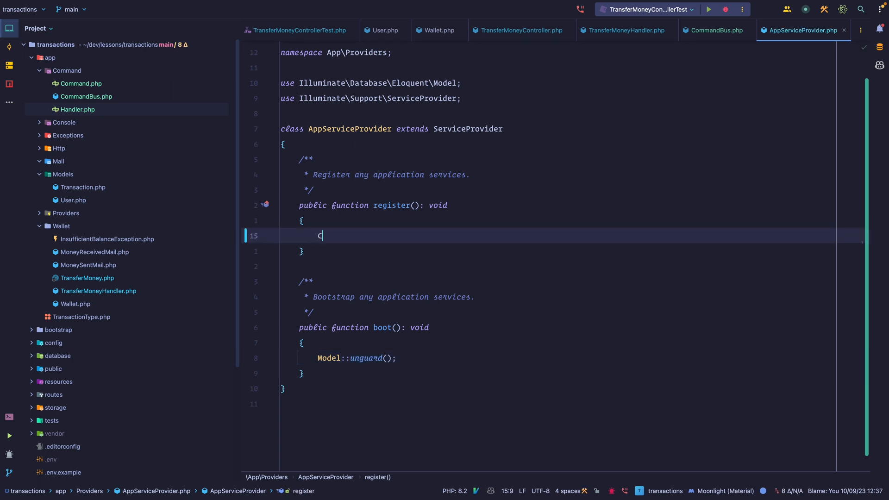
pyautogui.write('ommandBus::map( [')
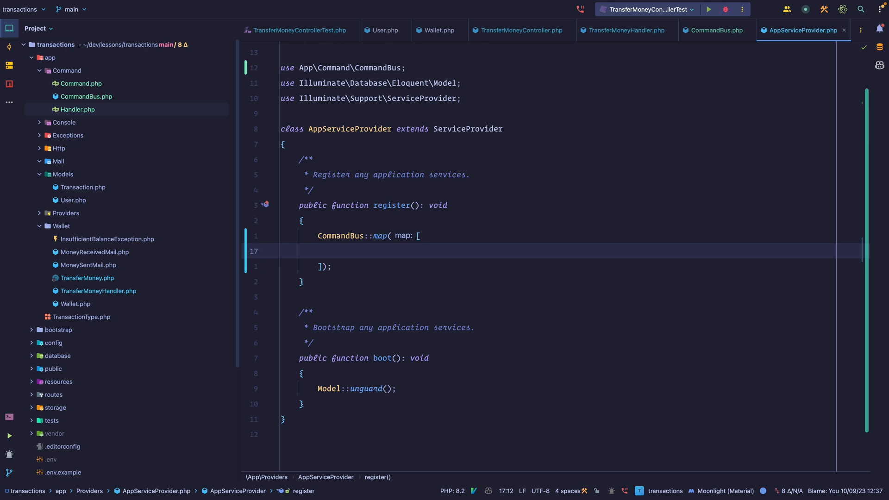
pyautogui.write('TransferMoney::class => TransferMoneyHandler::class')
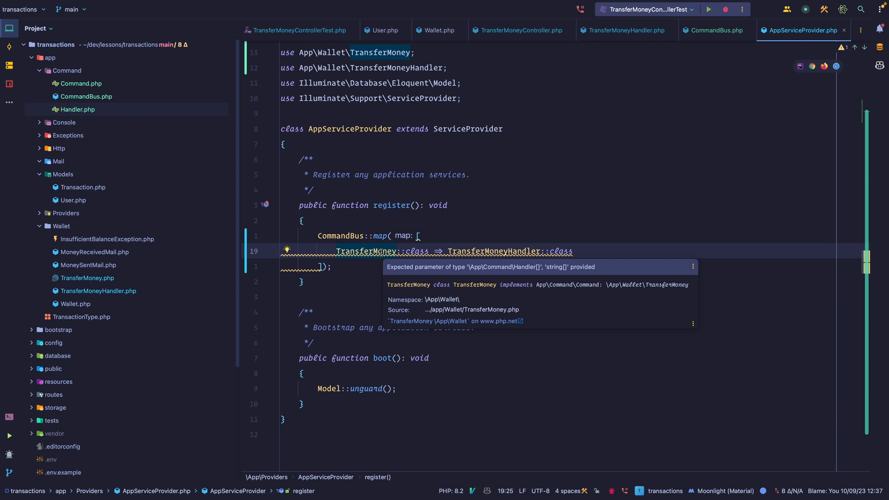
pyautogui.click(715, 30)
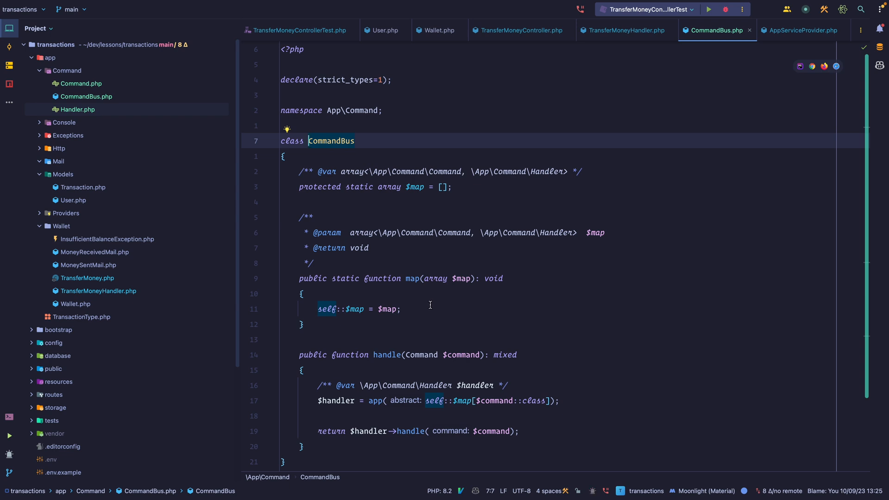
pyautogui.write('class-string')
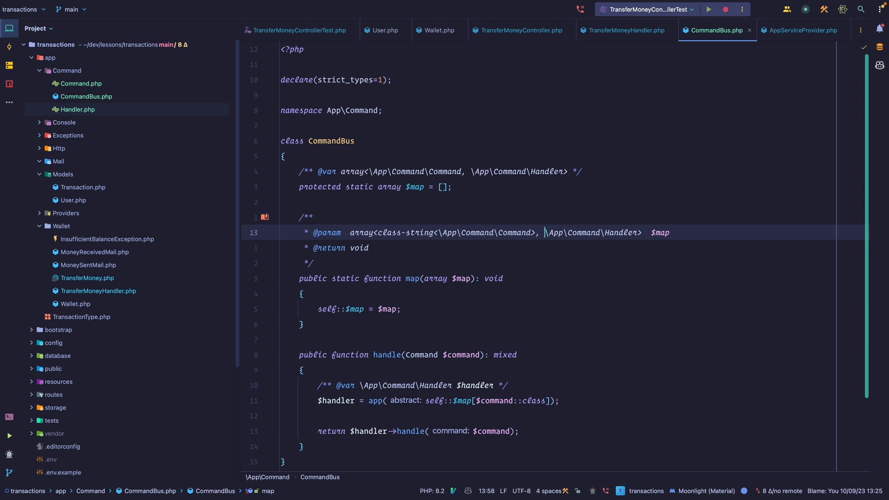
pyautogui.write('class-string<')
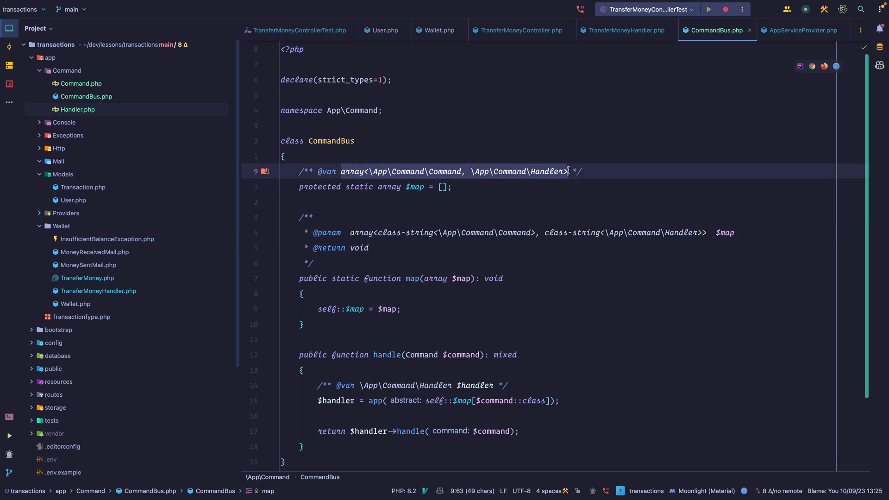
# Step: Confirm the map() call in AppServiceProvider no longer warns and return to TransferMoneyController
pyautogui.click(801, 30)
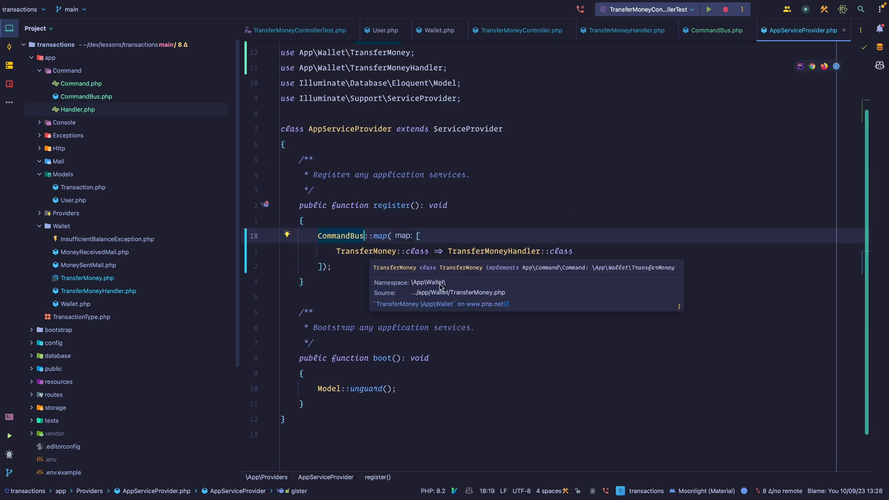
pyautogui.moveTo(599, 273)
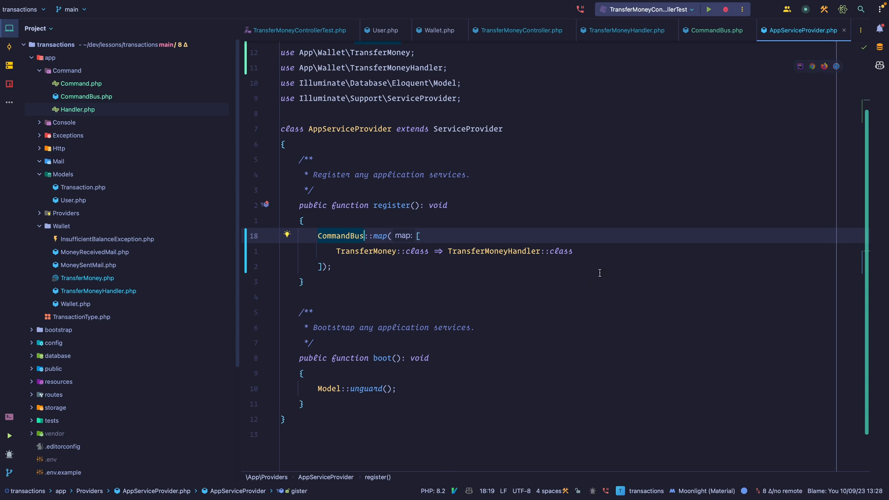
pyautogui.click(709, 10)
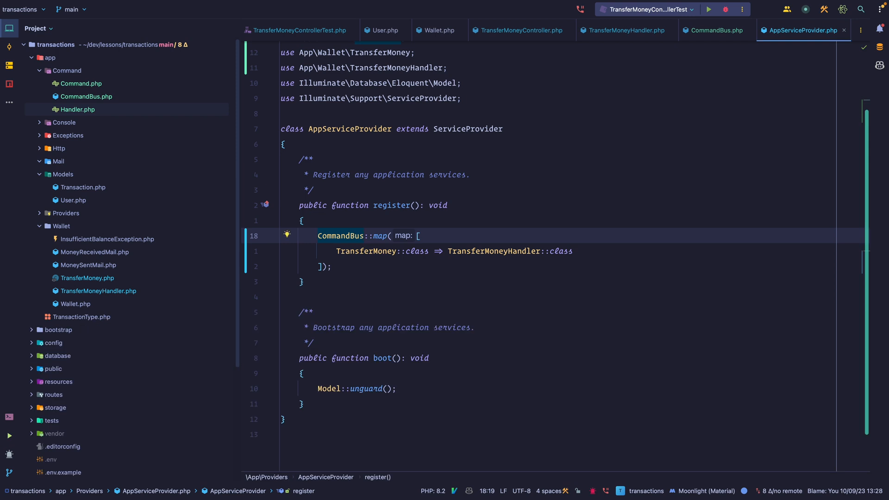
pyautogui.click(518, 29)
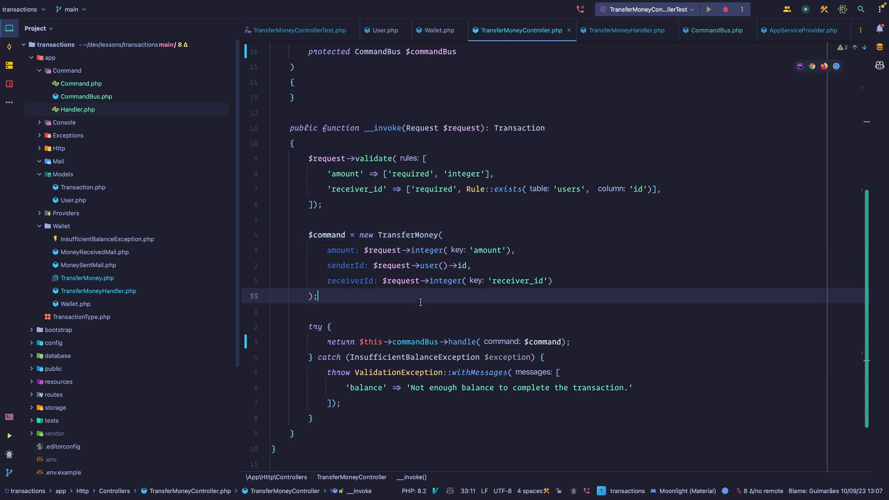
pyautogui.write('$tra')
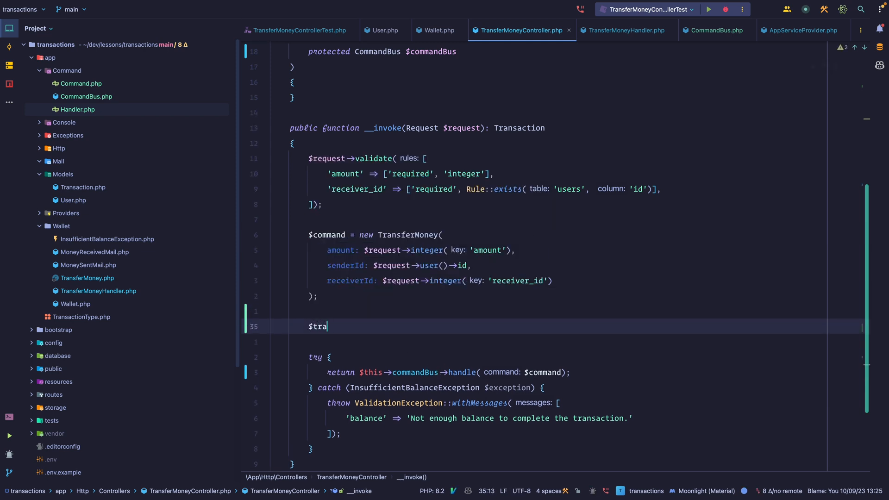
pyautogui.write('nsaction = commandB')
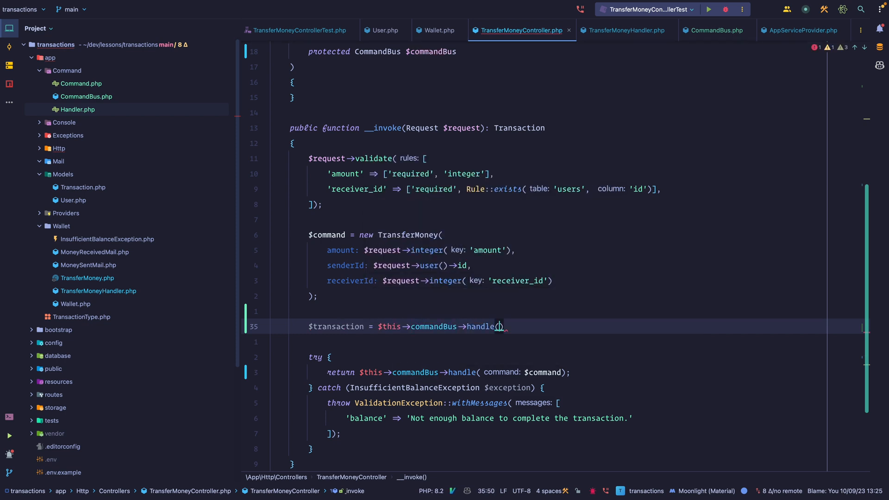
pyautogui.write('command: $command);')
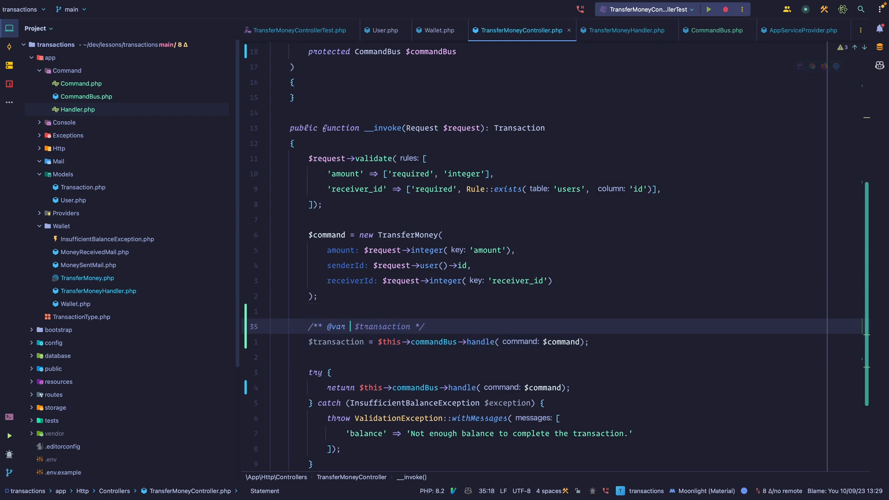
pyautogui.write('T')
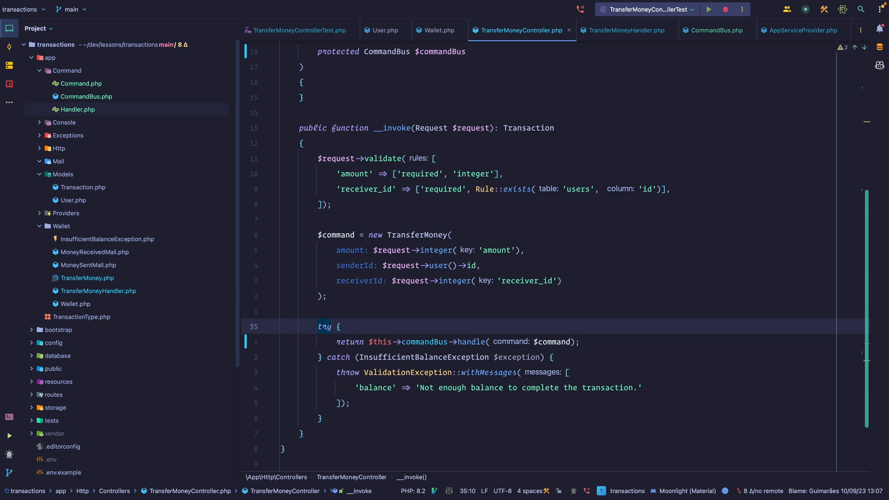
pyautogui.click(715, 30)
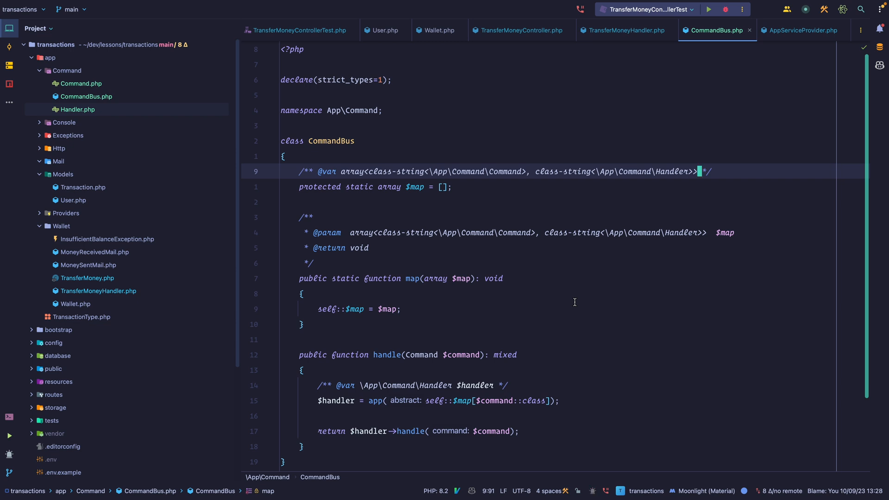
# Step: Run the it_fails_with_low_balance test, see it fail, and return to TransferMoneyHandler
pyautogui.click(297, 30)
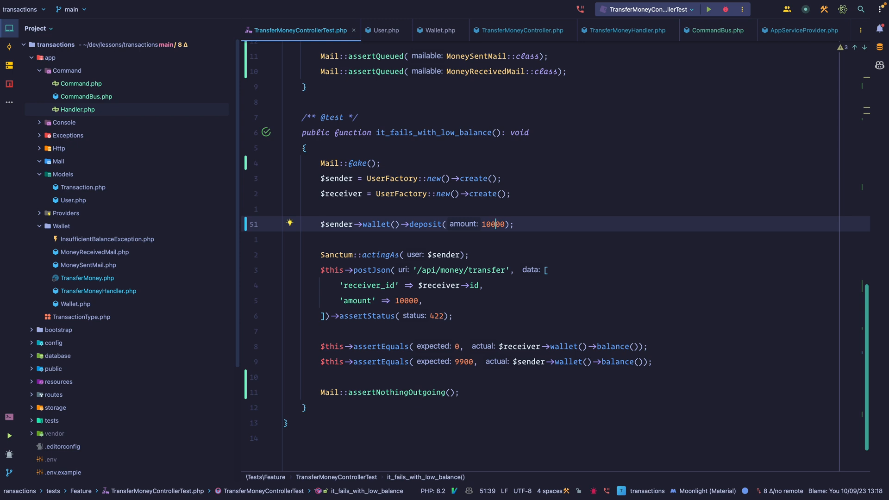
pyautogui.click(709, 10)
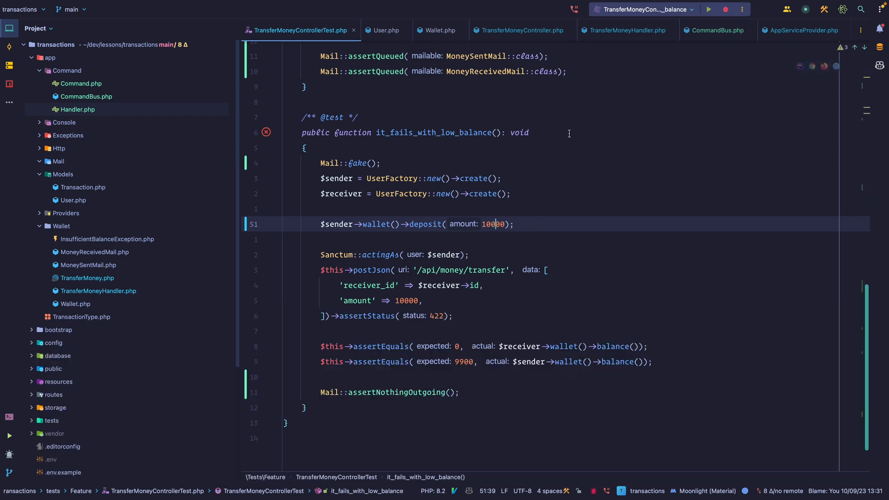
pyautogui.click(625, 30)
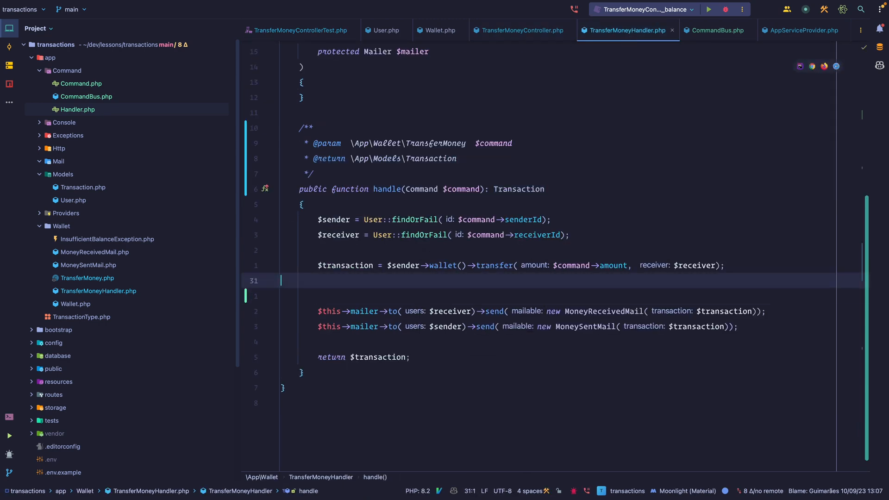
# Step: Add 'throw new Exception();' after the wallet transfer in handle() and rerun the low-balance test
pyautogui.write('throw')
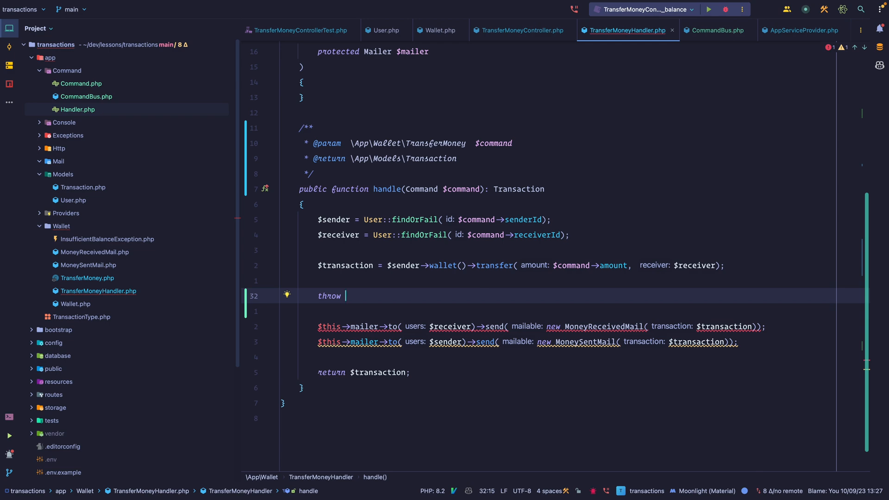
pyautogui.write('new Exception();')
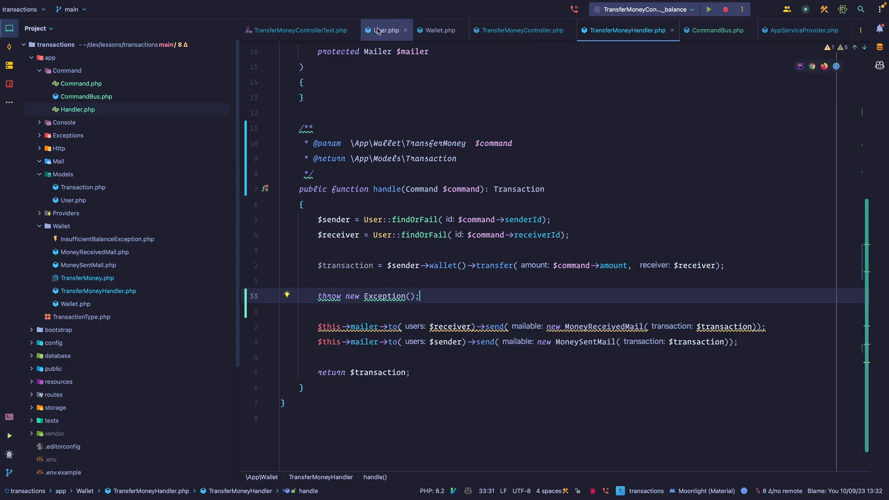
pyautogui.click(299, 30)
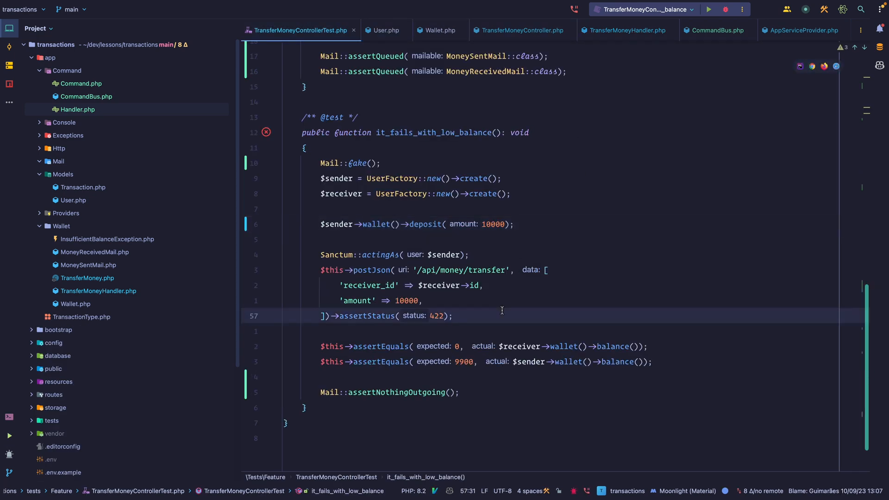
pyautogui.click(708, 9)
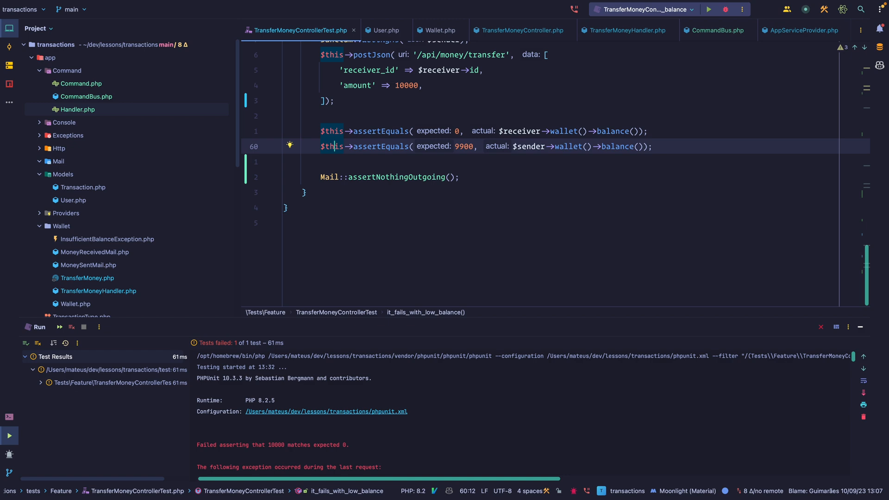
pyautogui.click(627, 29)
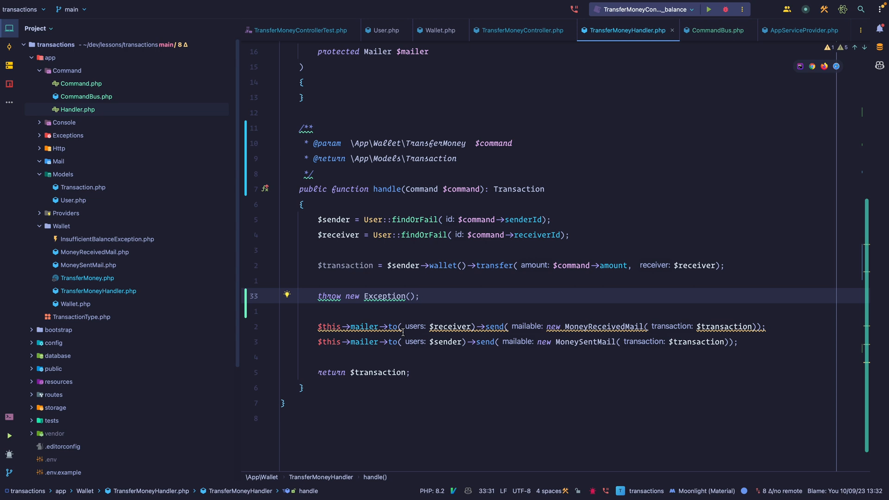
pyautogui.moveTo(386, 266)
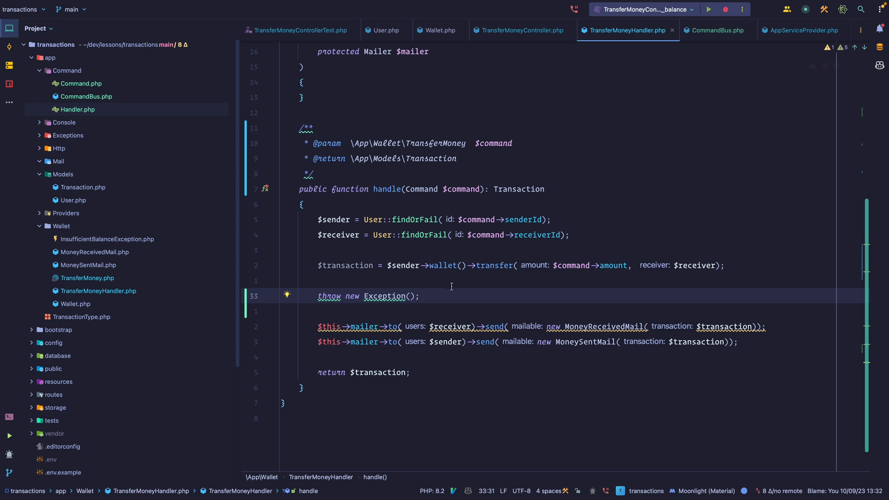
# Step: Create a new TransactionCommandBus PHP class in the App\Command folder
pyautogui.rightClick(67, 70)
pyautogui.write('Trams')
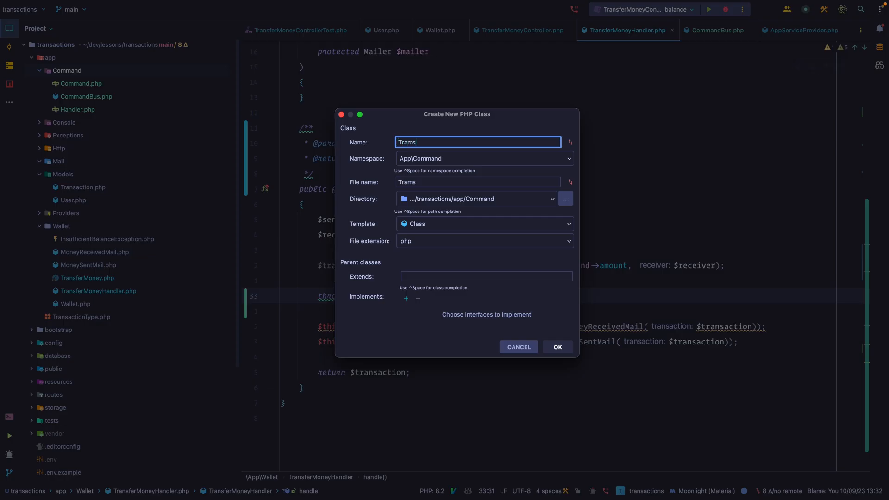
pyautogui.press('Backspace')
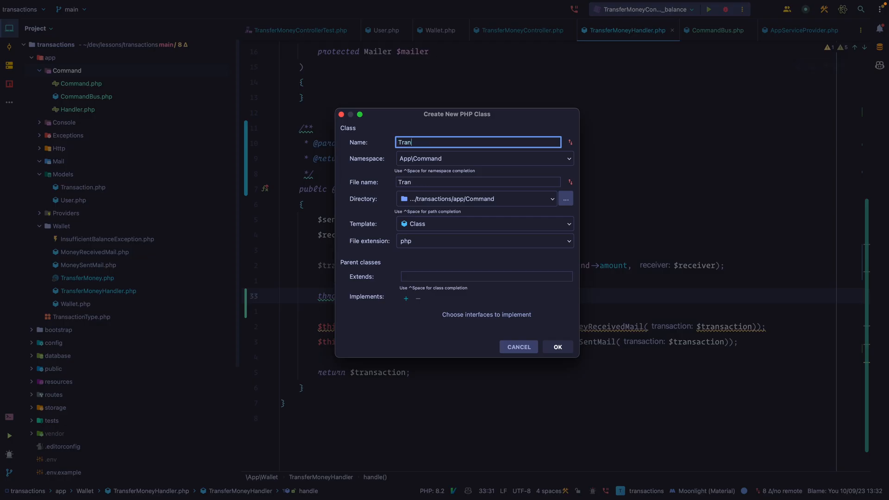
pyautogui.click(557, 347)
pyautogui.write('public function handle(')
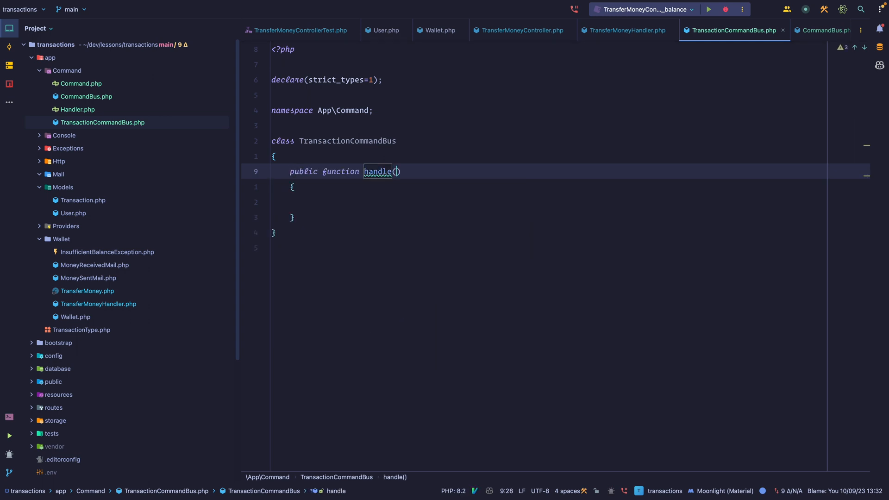
# Step: Inject CommandBus and DatabaseManager via promoted properties and wrap handle(Command $command) in $this->db->transaction()
pyautogui.write('Command $command')
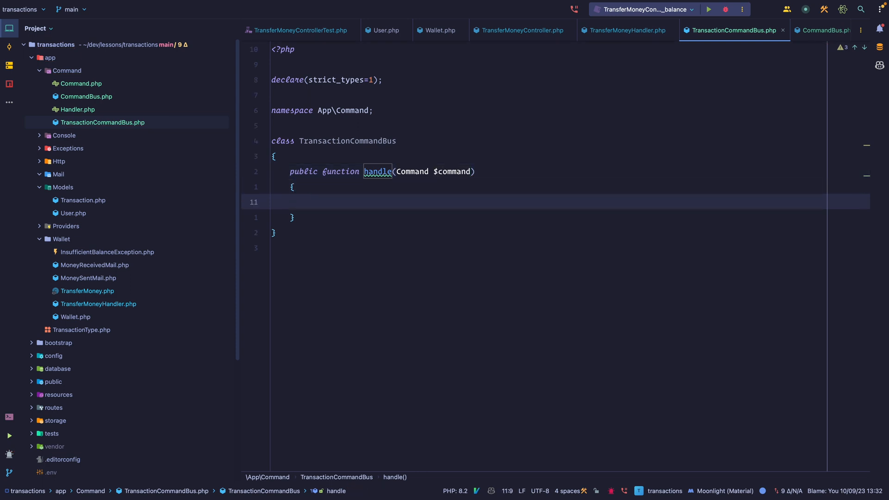
pyautogui.write('re')
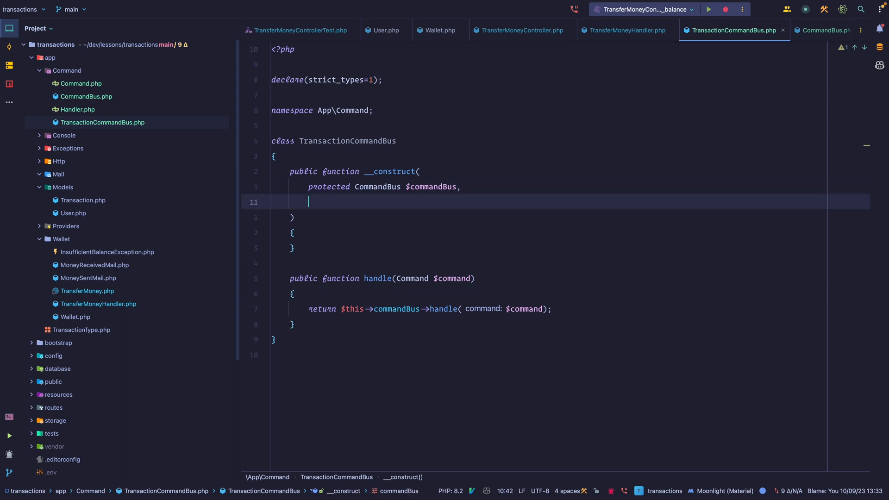
pyautogui.write('protected DatabaseManager $db')
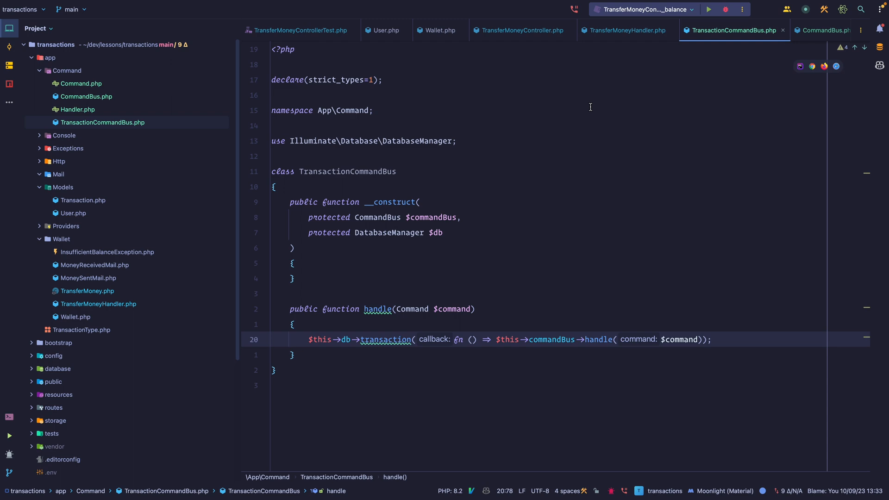
pyautogui.click(520, 30)
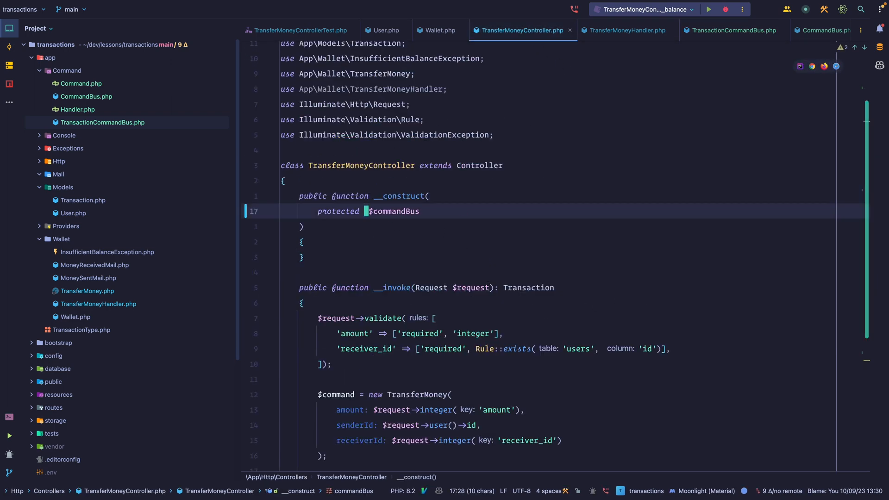
# Step: Type-hint CommandBus in the controller, expect sender balance 10000, and rerun the still-failing test
pyautogui.write('Tra')
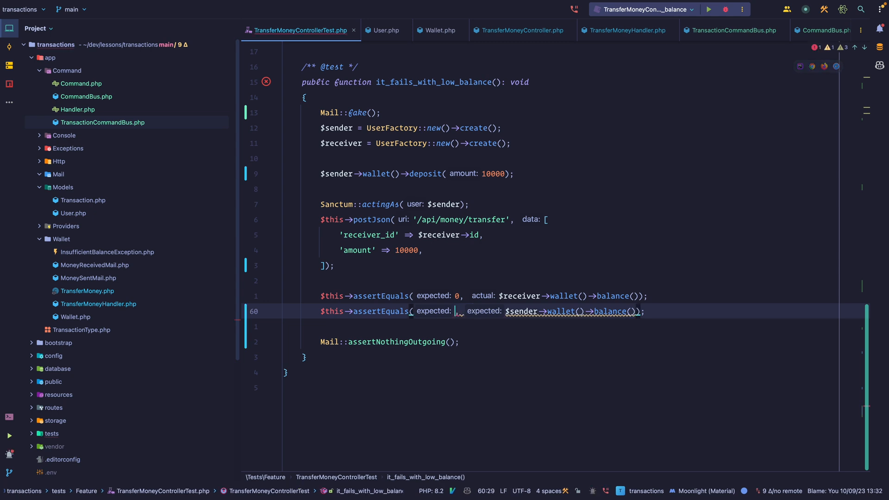
pyautogui.write('10000')
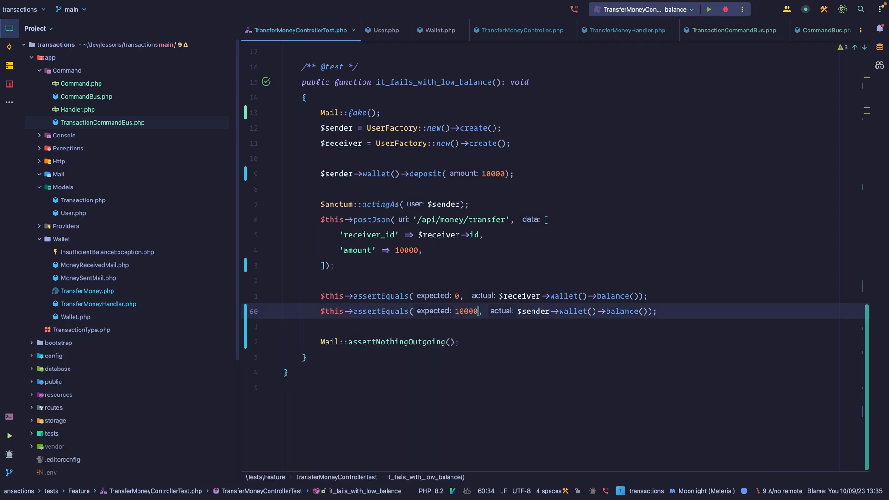
pyautogui.click(522, 29)
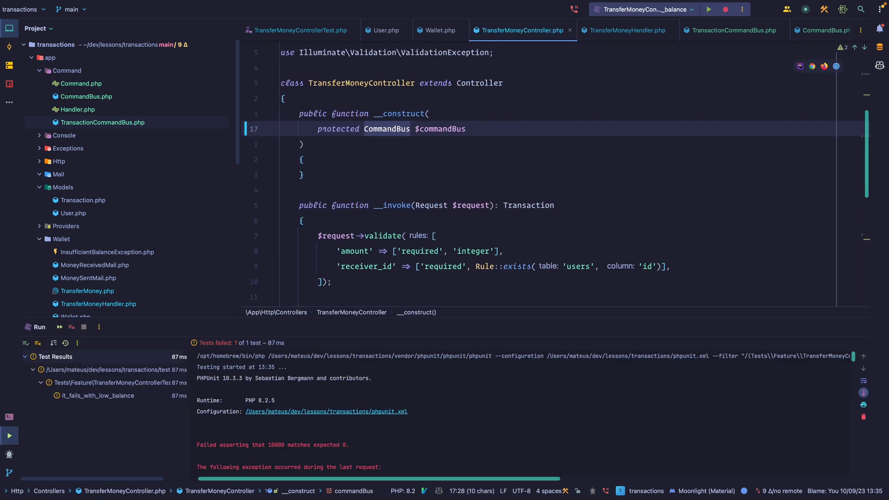
pyautogui.click(623, 30)
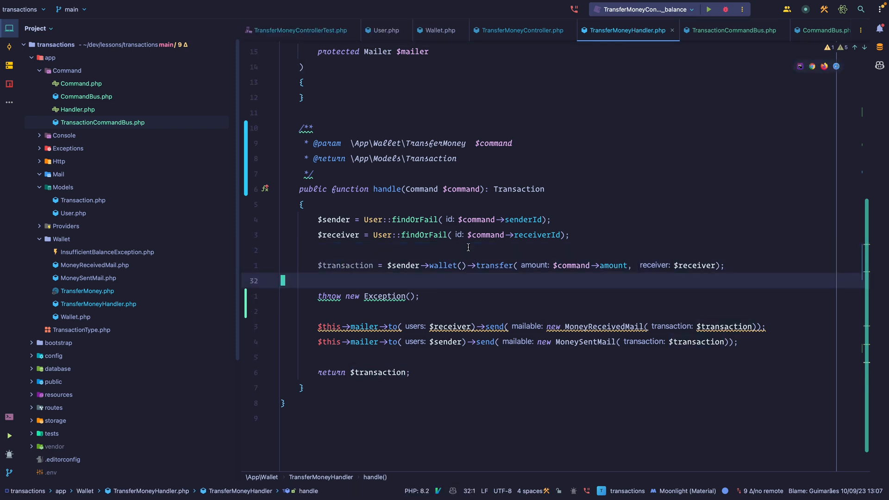
pyautogui.moveTo(732, 30)
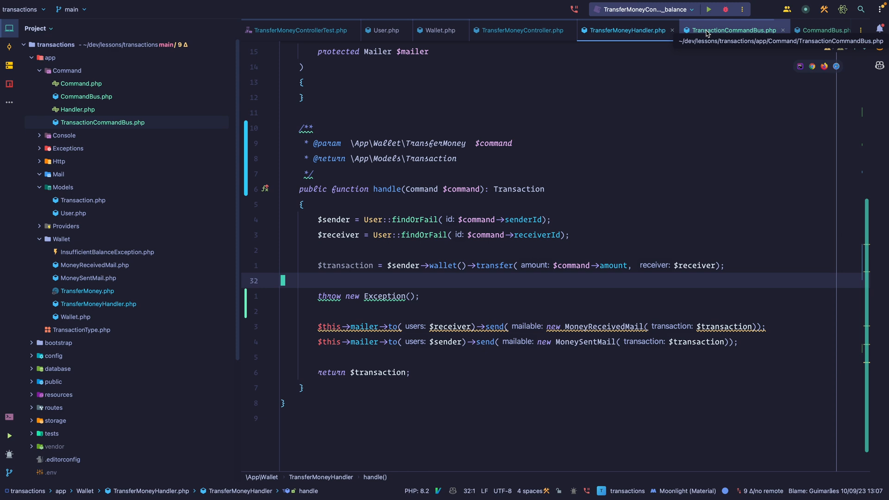
# Step: Return the transaction result from TransactionCommandBus::handle with a mixed return type
pyautogui.click(732, 30)
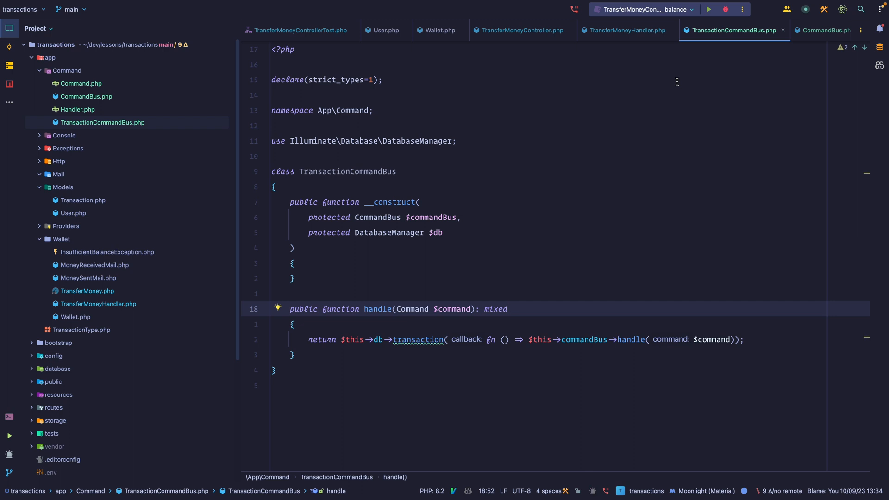
pyautogui.moveTo(137, 85)
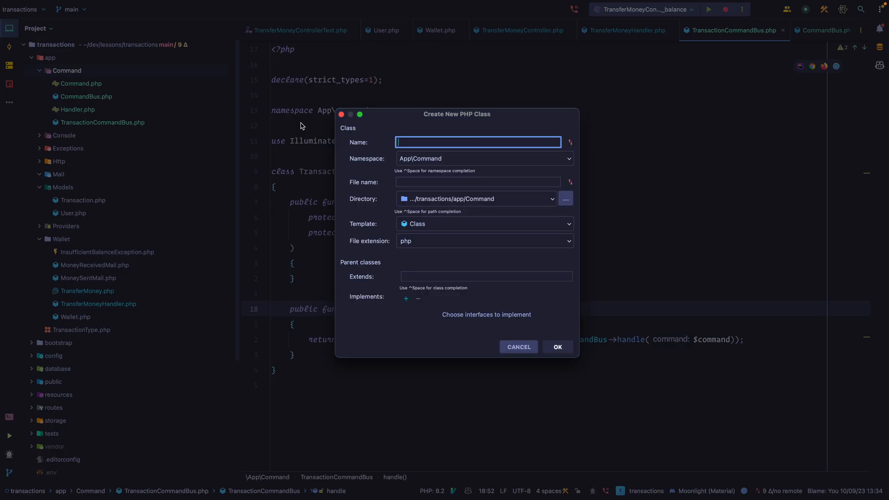
# Step: Create the empty LoggingCommandBus class in App\Command via the New PHP Class dialog
pyautogui.write('LoggingComma')
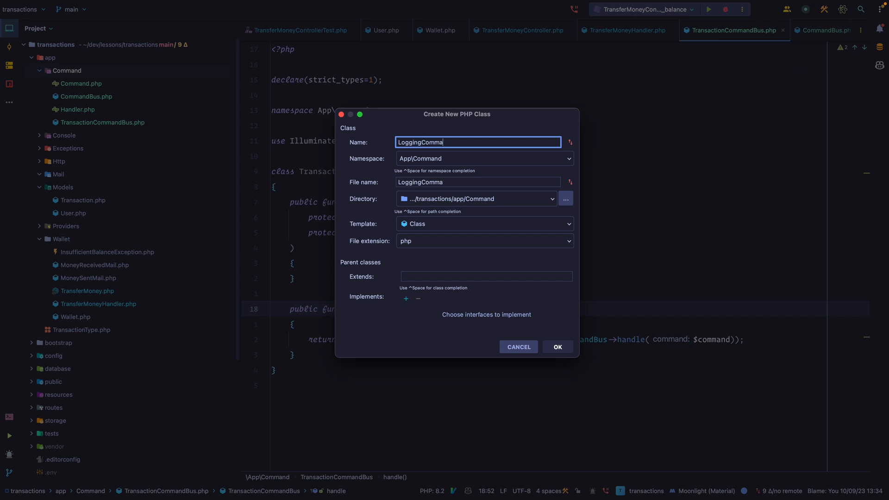
pyautogui.click(556, 347)
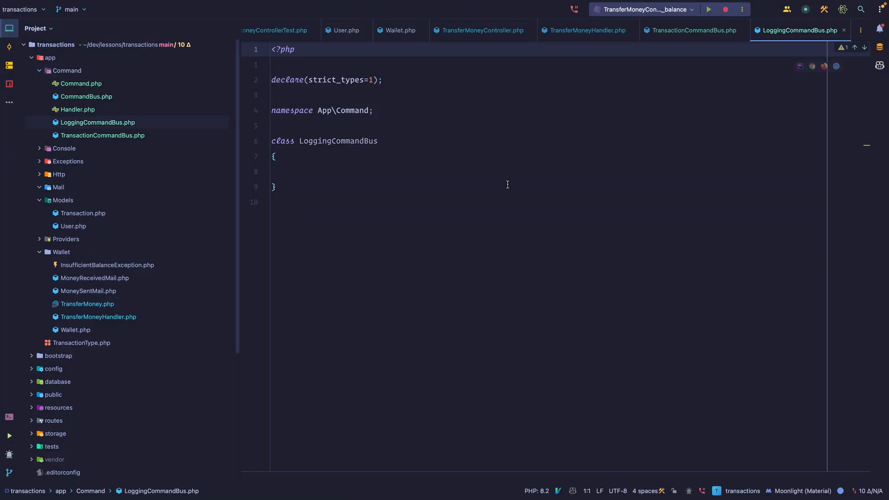
pyautogui.moveTo(407, 190)
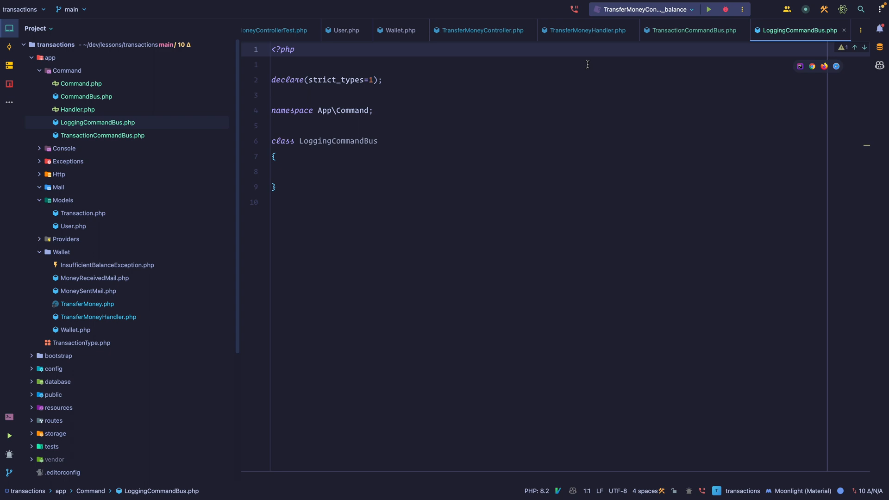
pyautogui.click(587, 30)
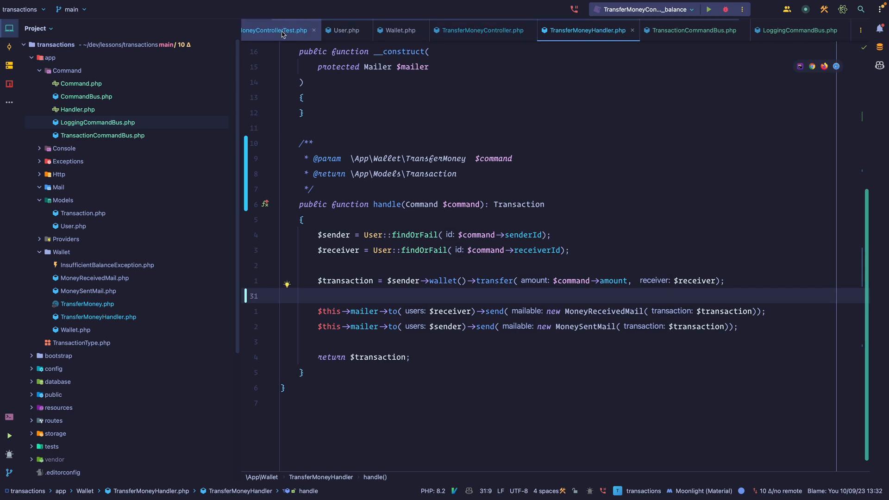
# Step: Rerun the low-balance test with the 9900 deposit and 422 status so it passes, then show CommandBus.php
pyautogui.click(278, 30)
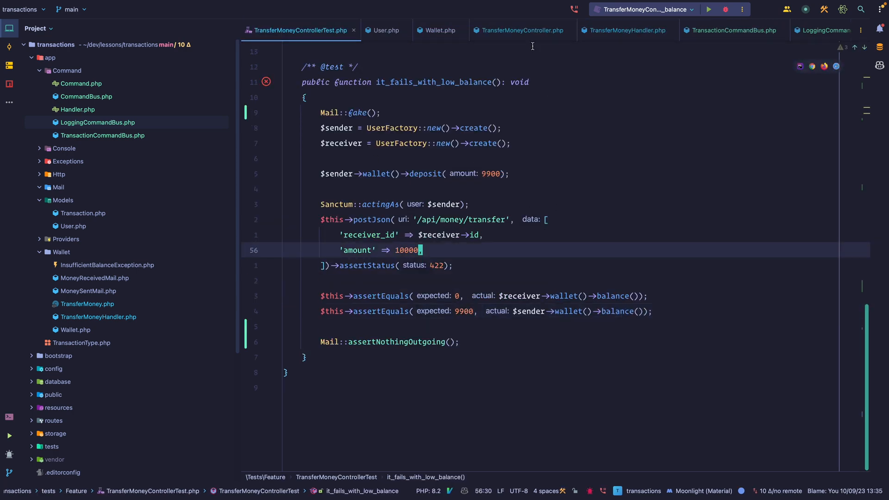
pyautogui.click(520, 29)
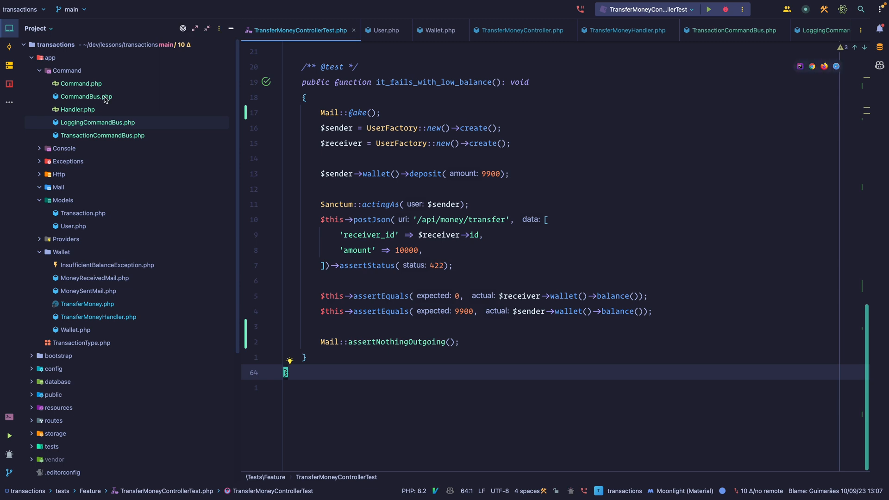
pyautogui.click(86, 96)
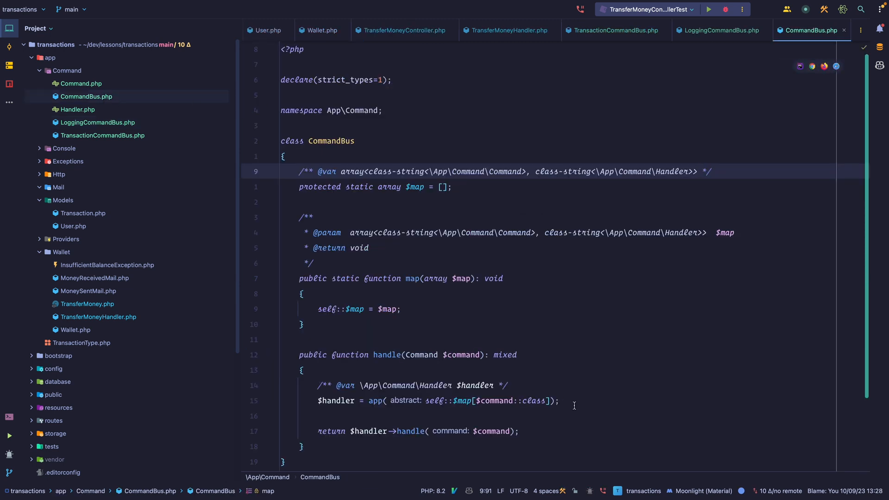